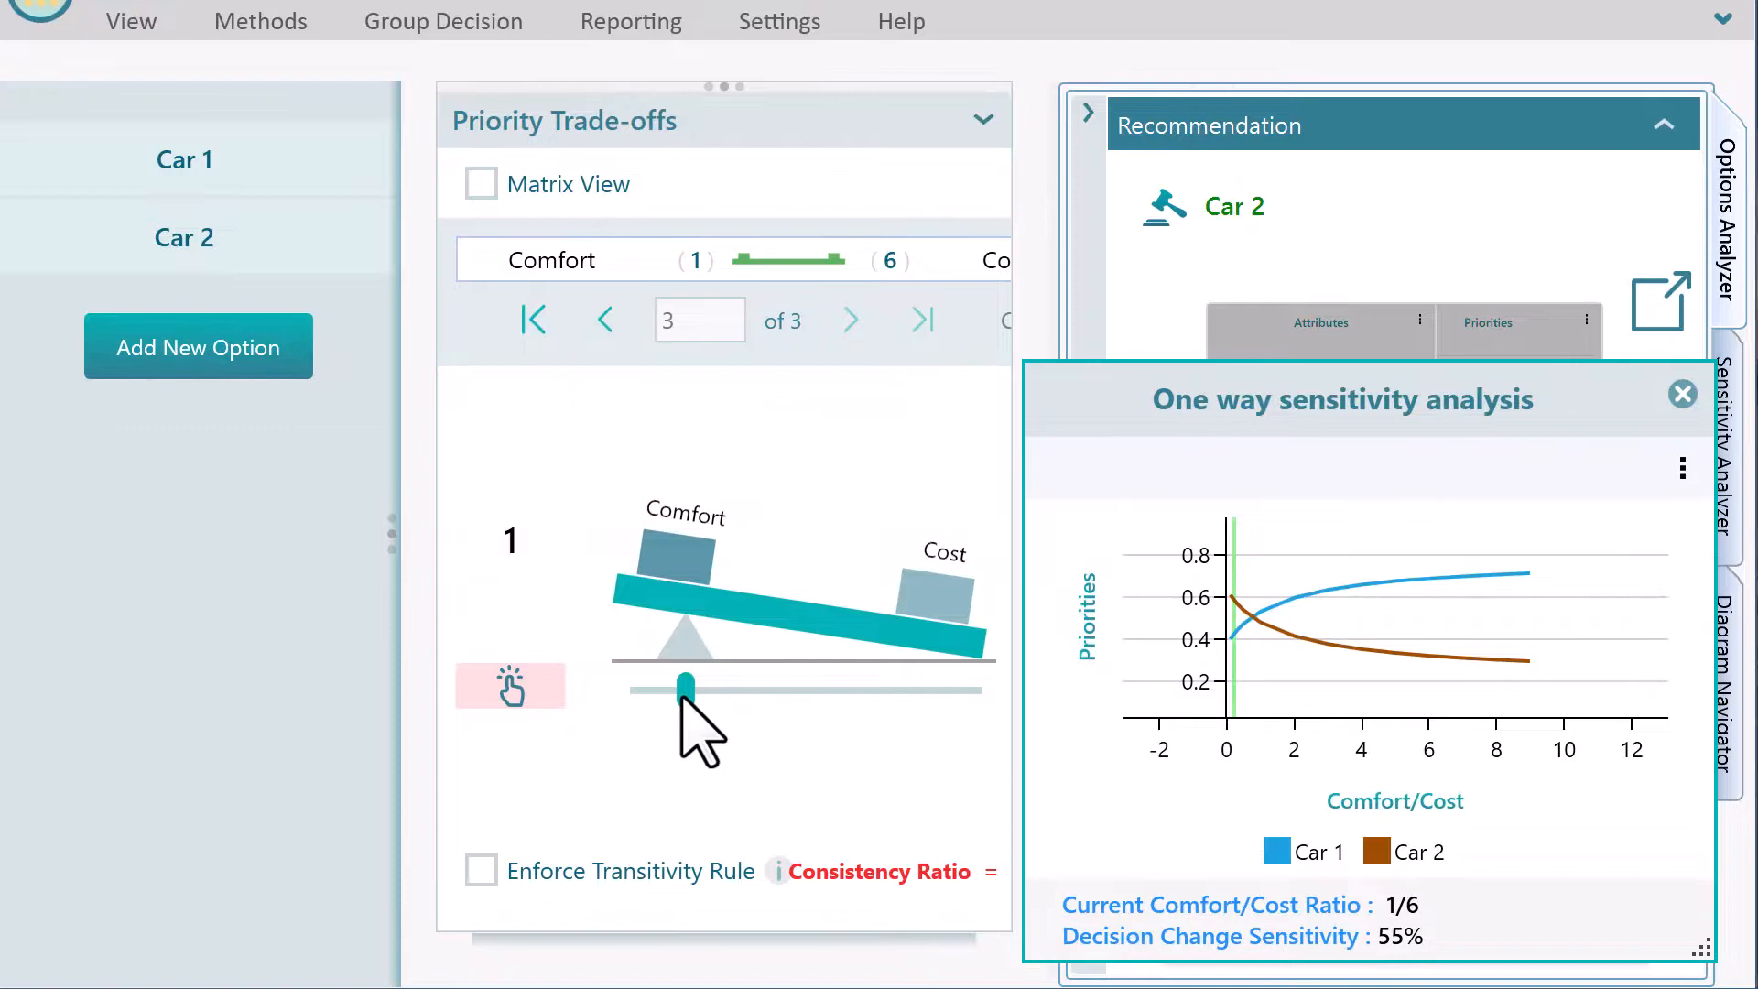
- Adjust the Comfort-versus-Cost judgement slider so Car 2 leads about 0.56 to 0.44
drag(685, 689, 724, 692)
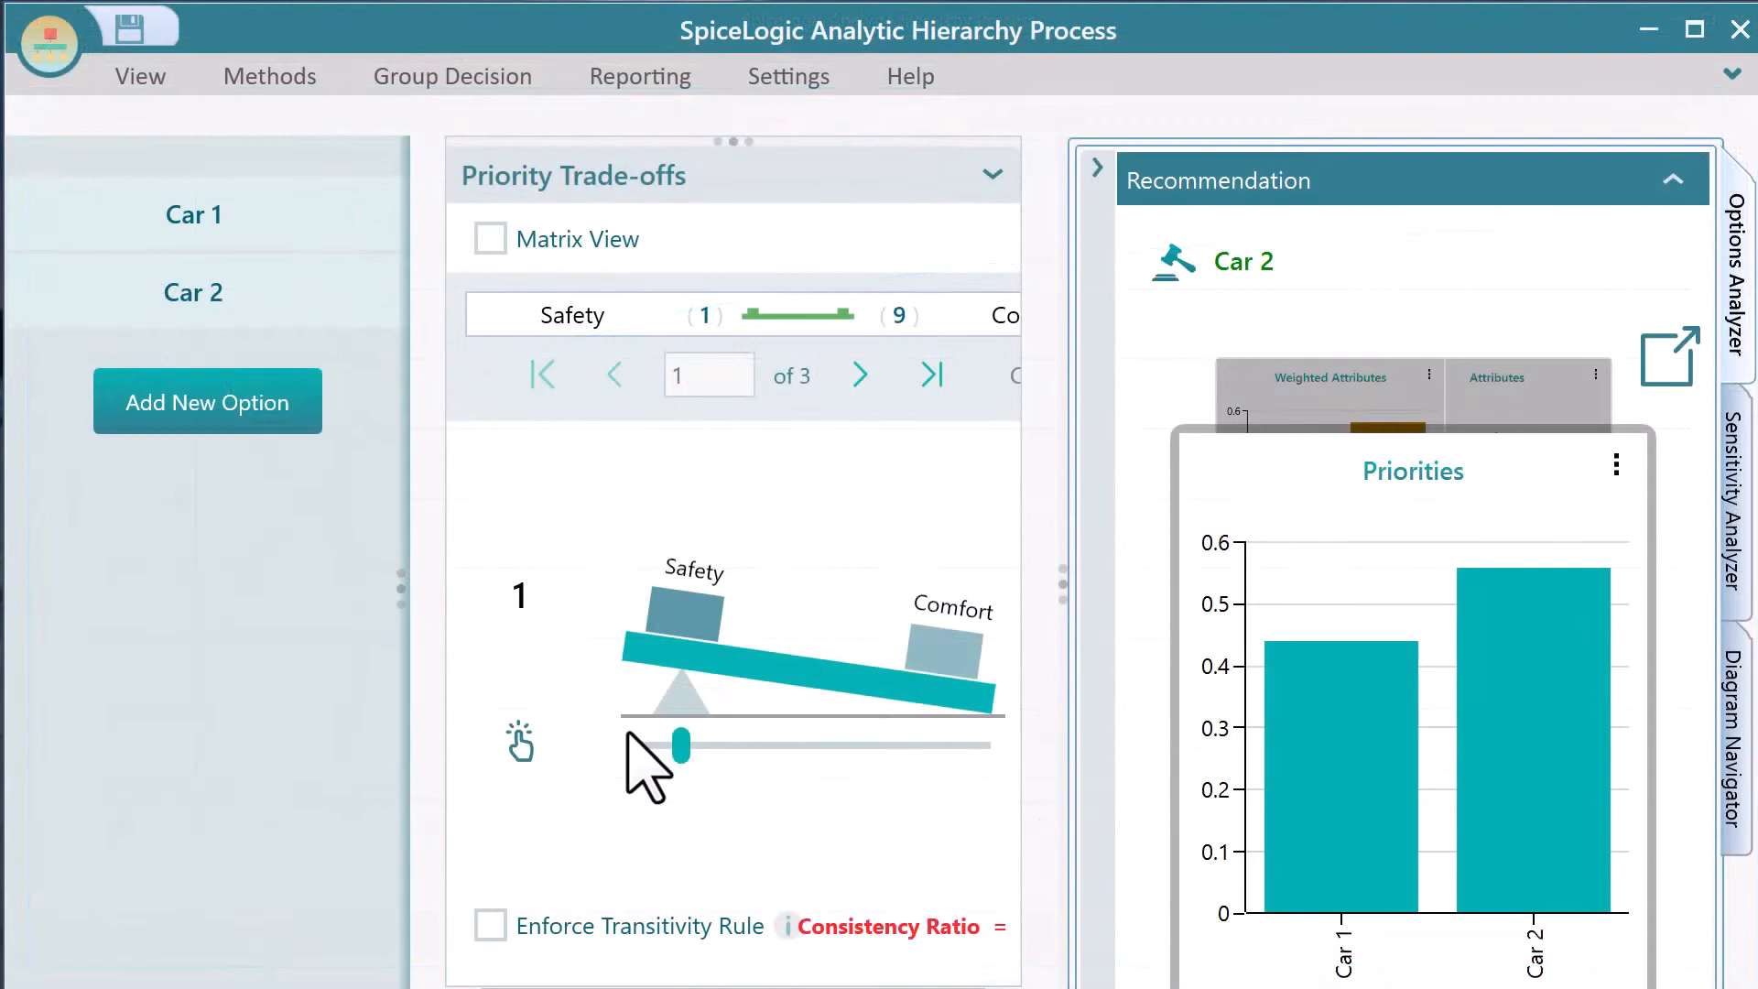
- Rate Cost extremely above Safety (9), then try strong and very strong Comfort-over-Cost before equal
click(859, 374)
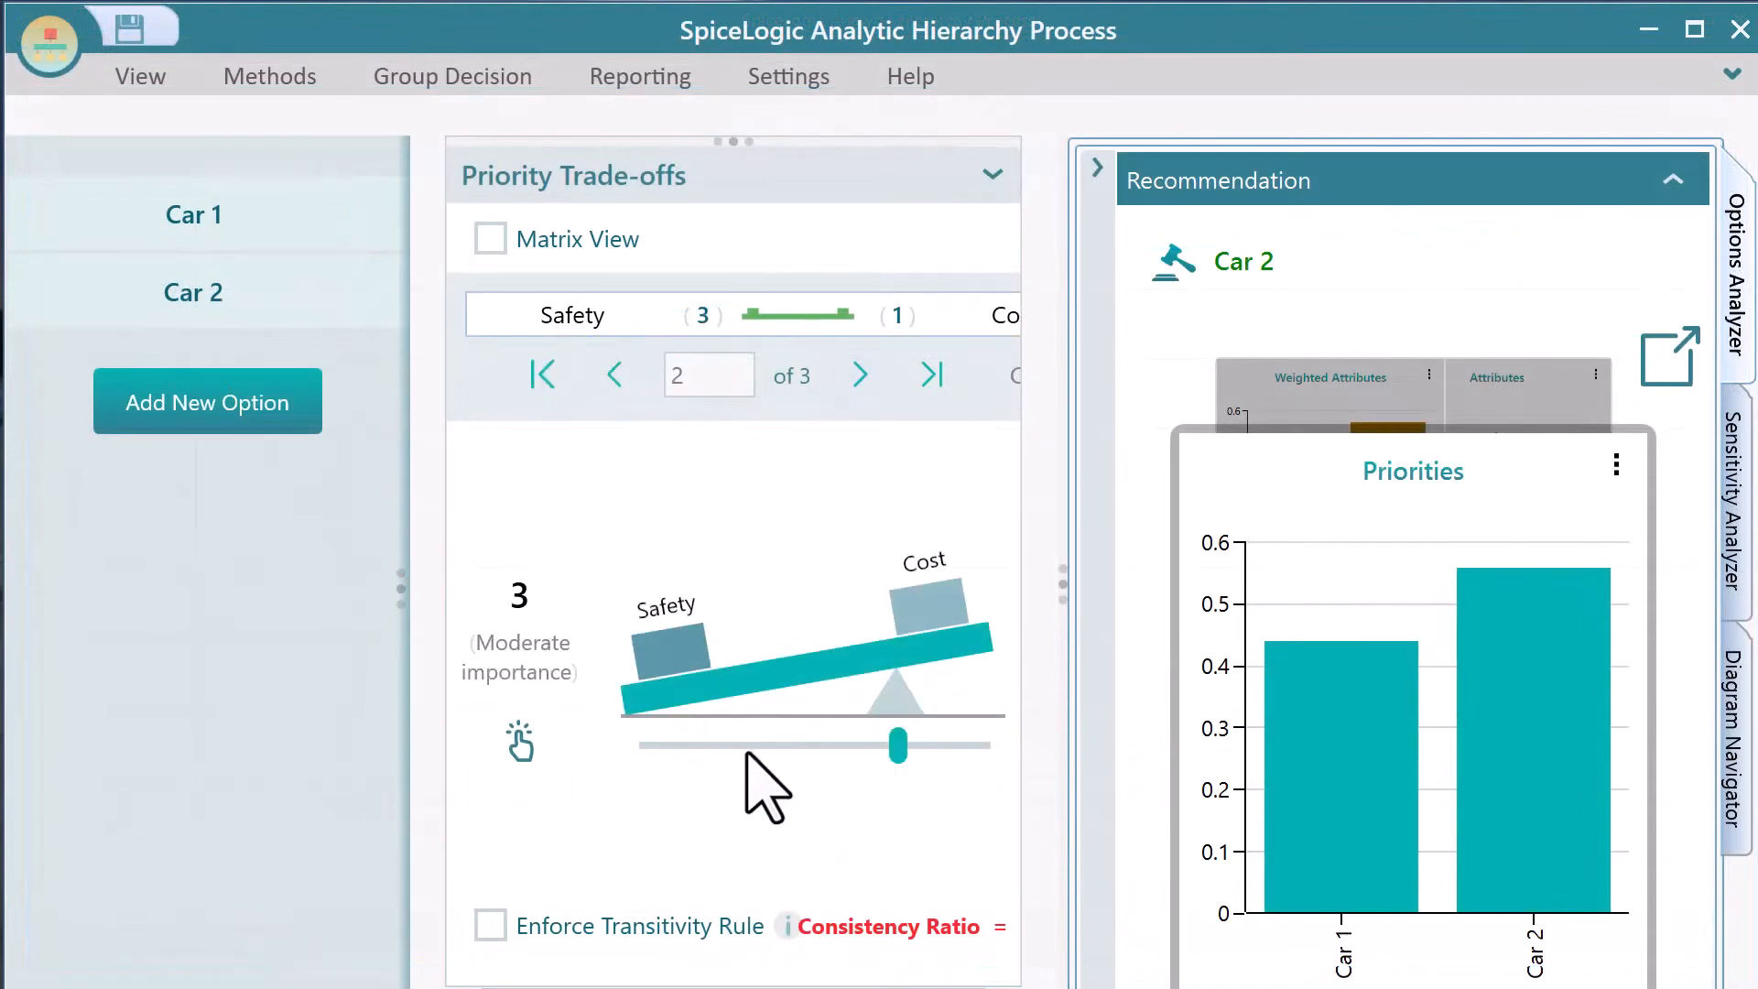
drag(898, 744, 681, 745)
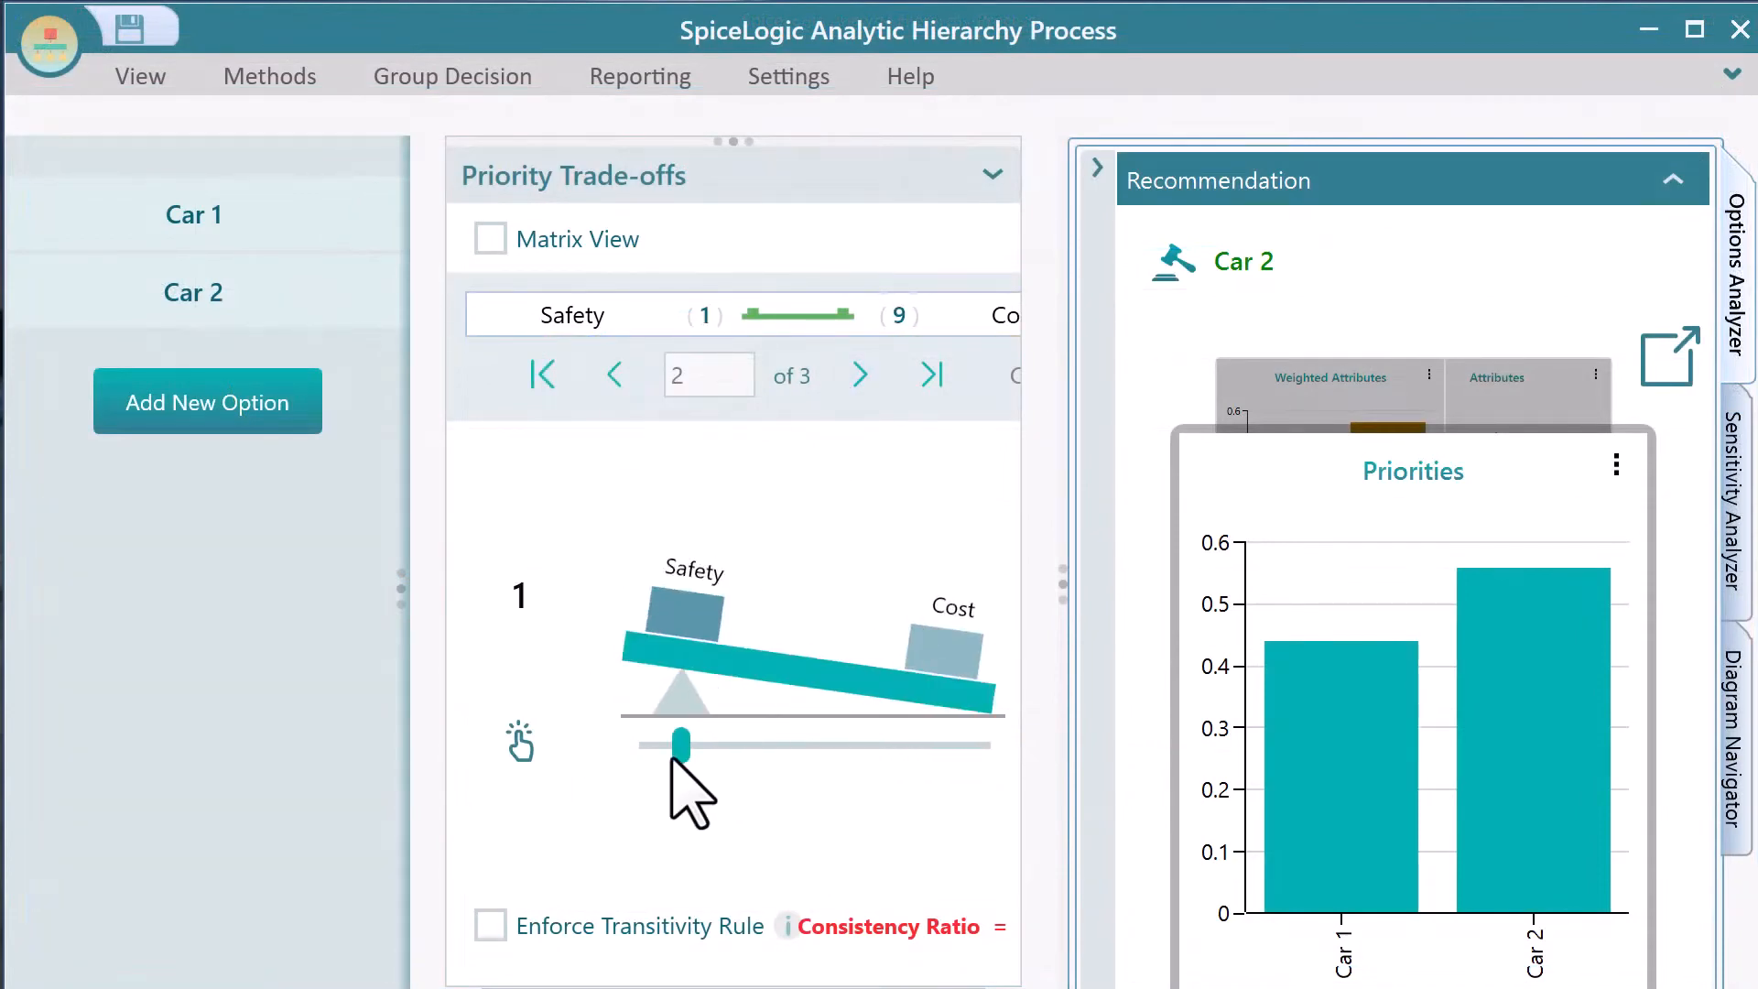
click(859, 373)
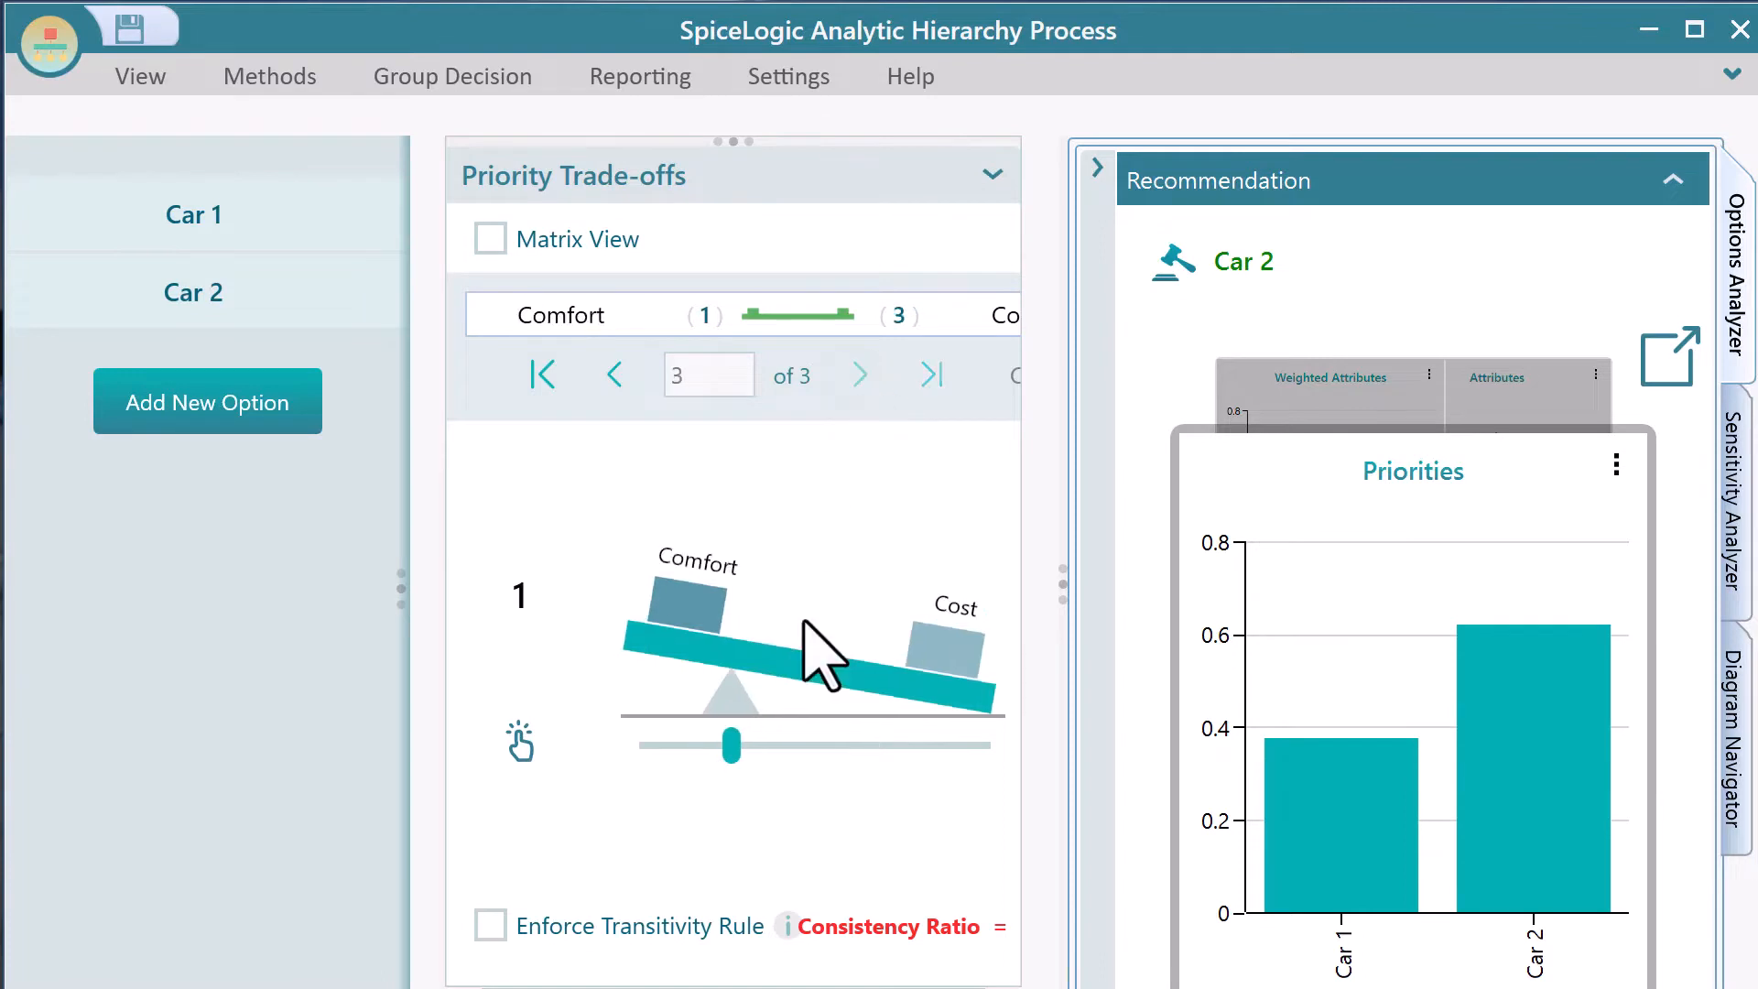
drag(729, 744, 925, 740)
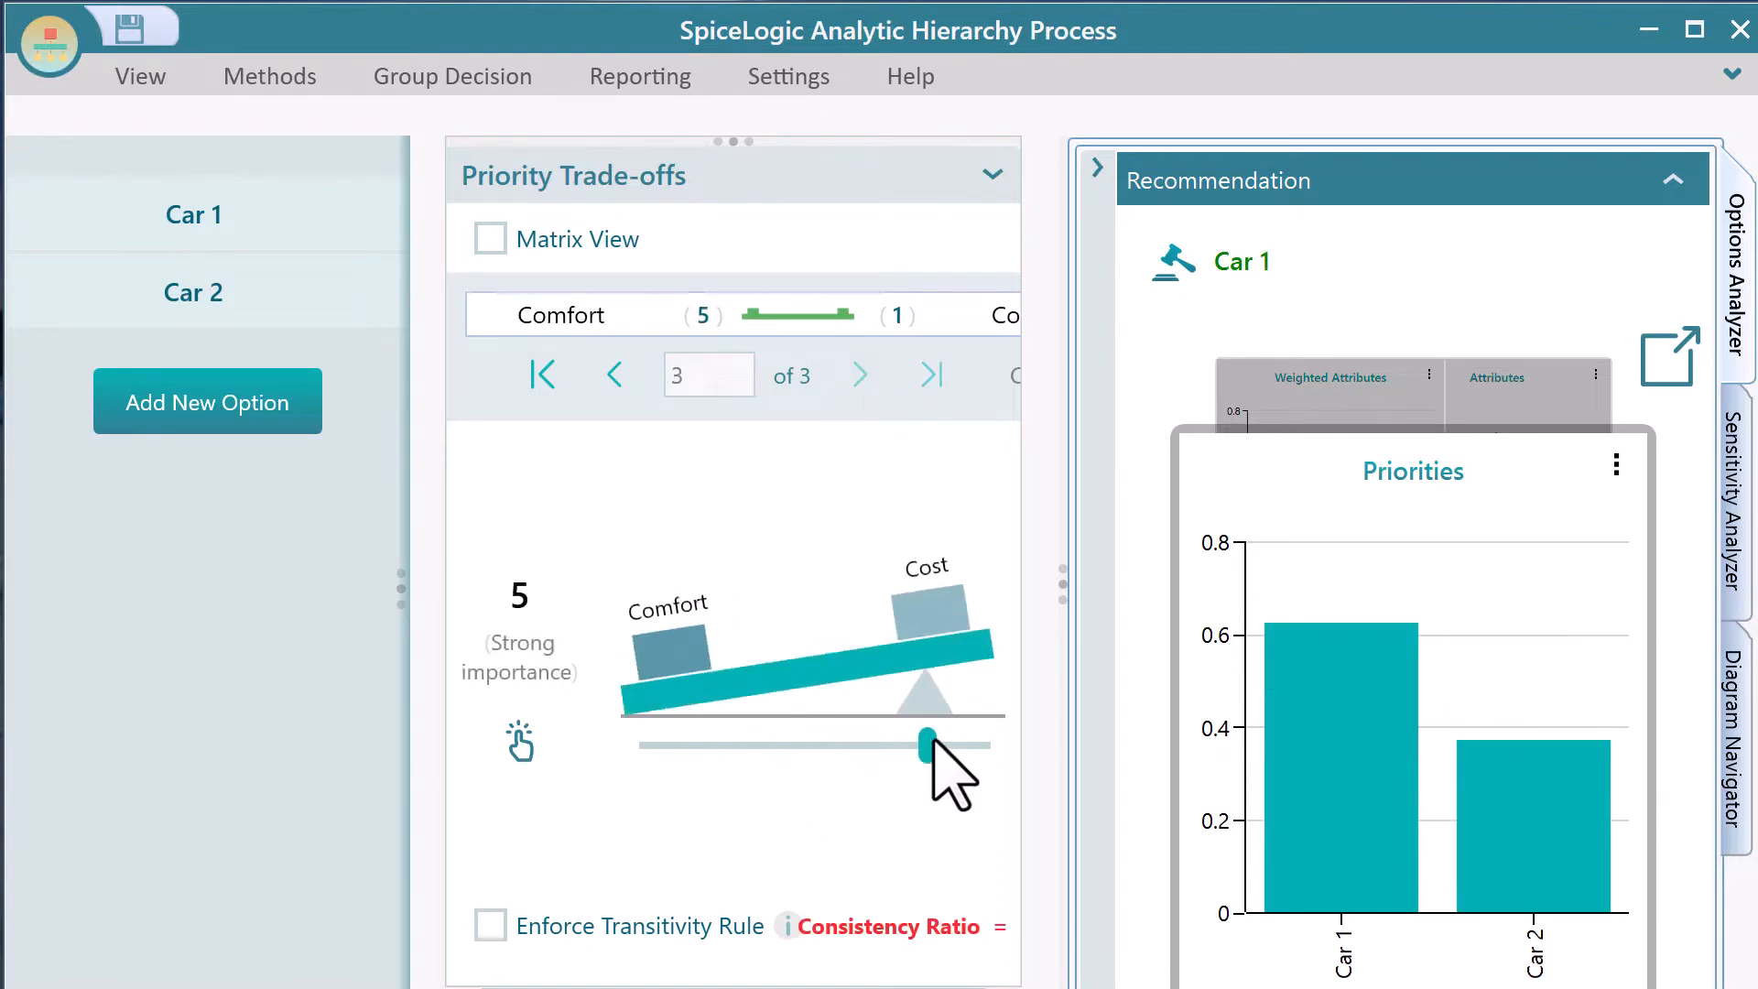
drag(922, 741, 967, 740)
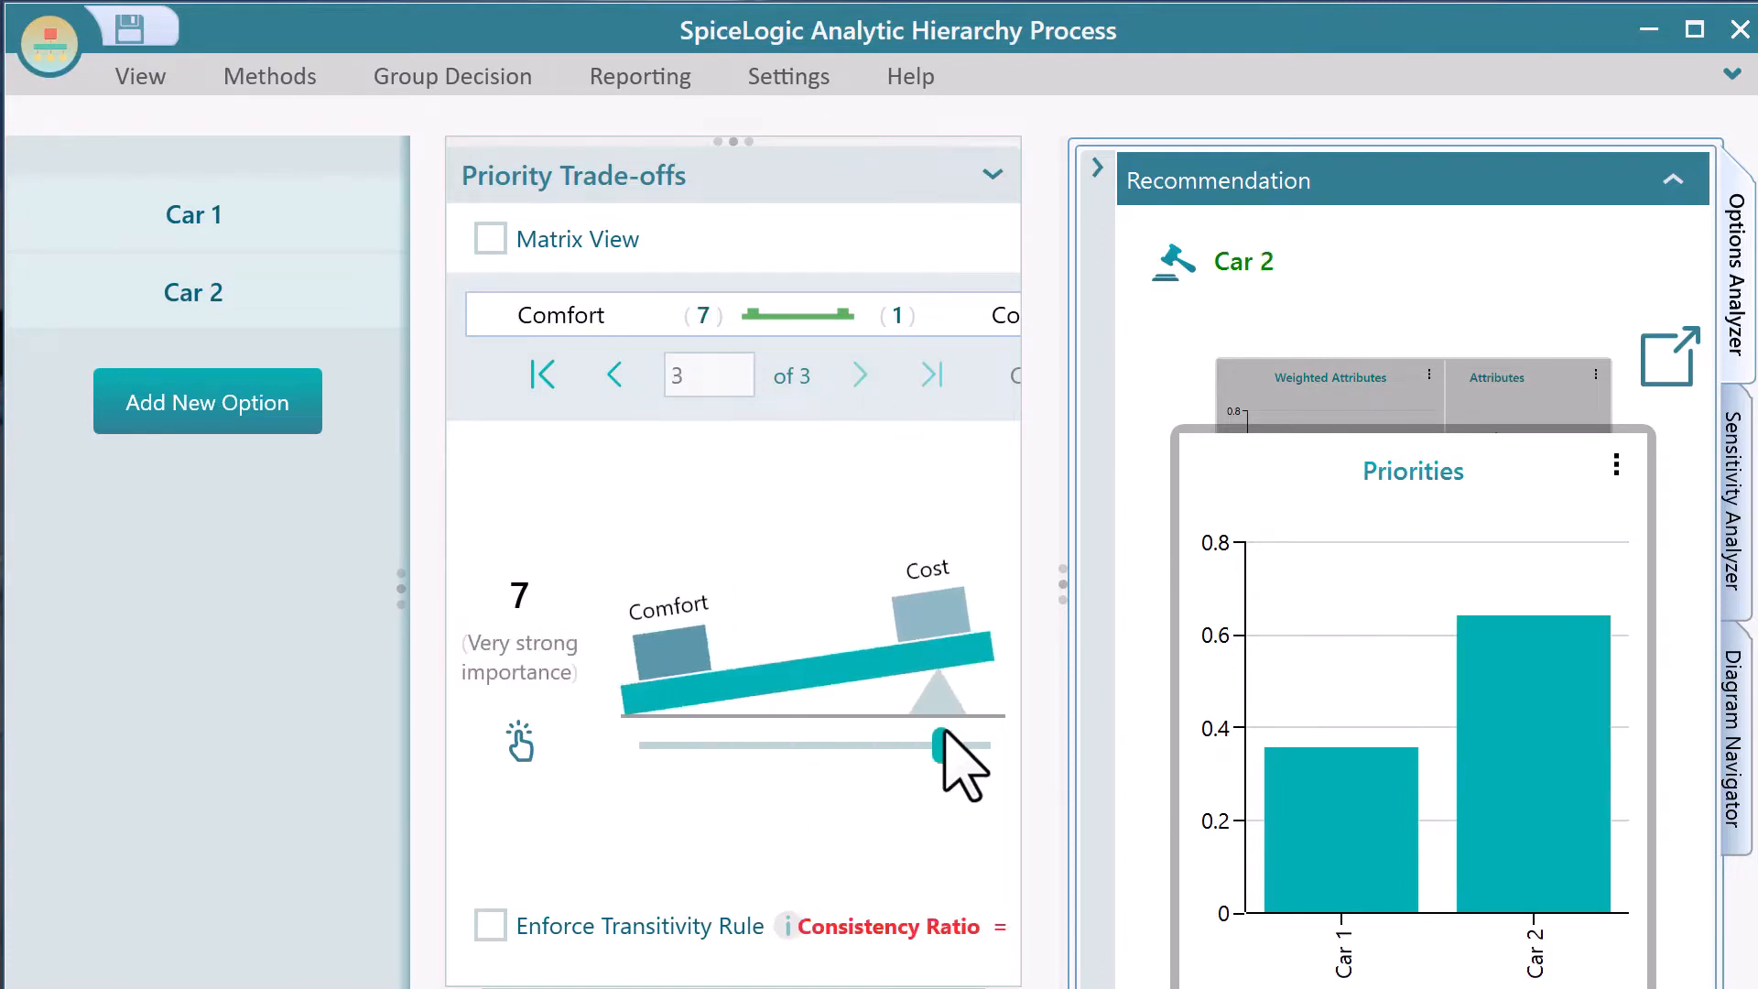
drag(933, 743, 947, 743)
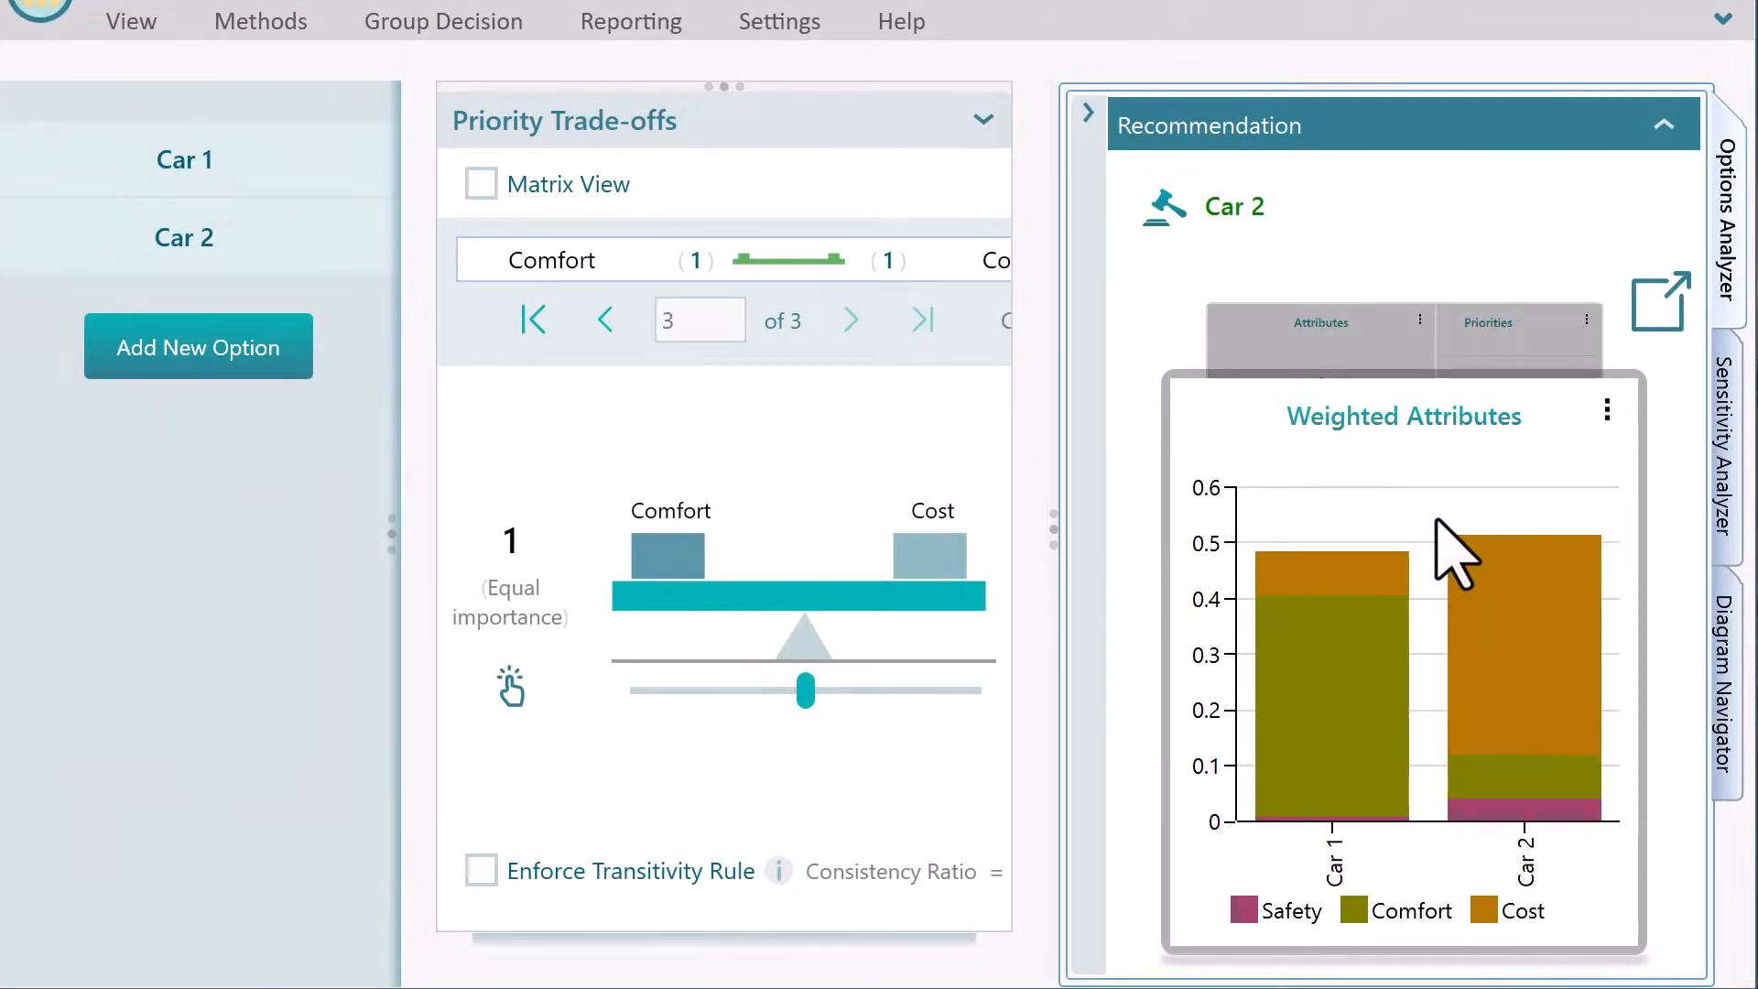
- Hide one criterion from the Weighted Attributes chart via its legend entry
click(1417, 910)
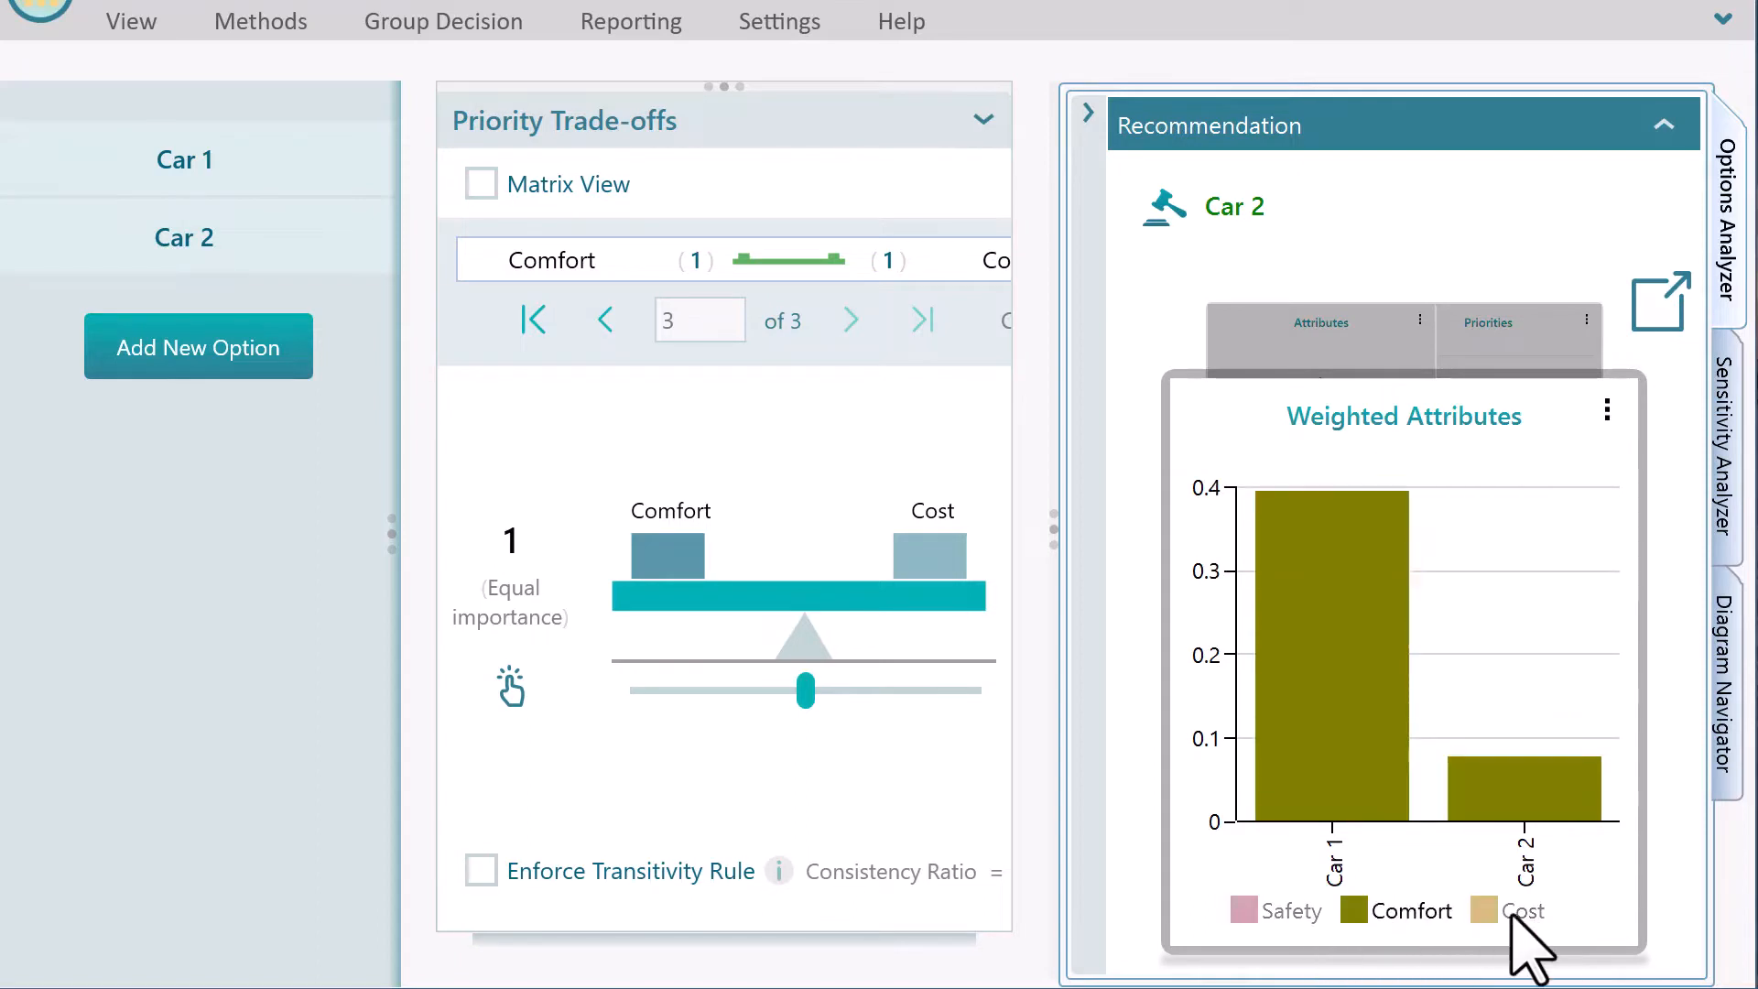
mouse_move(1228, 780)
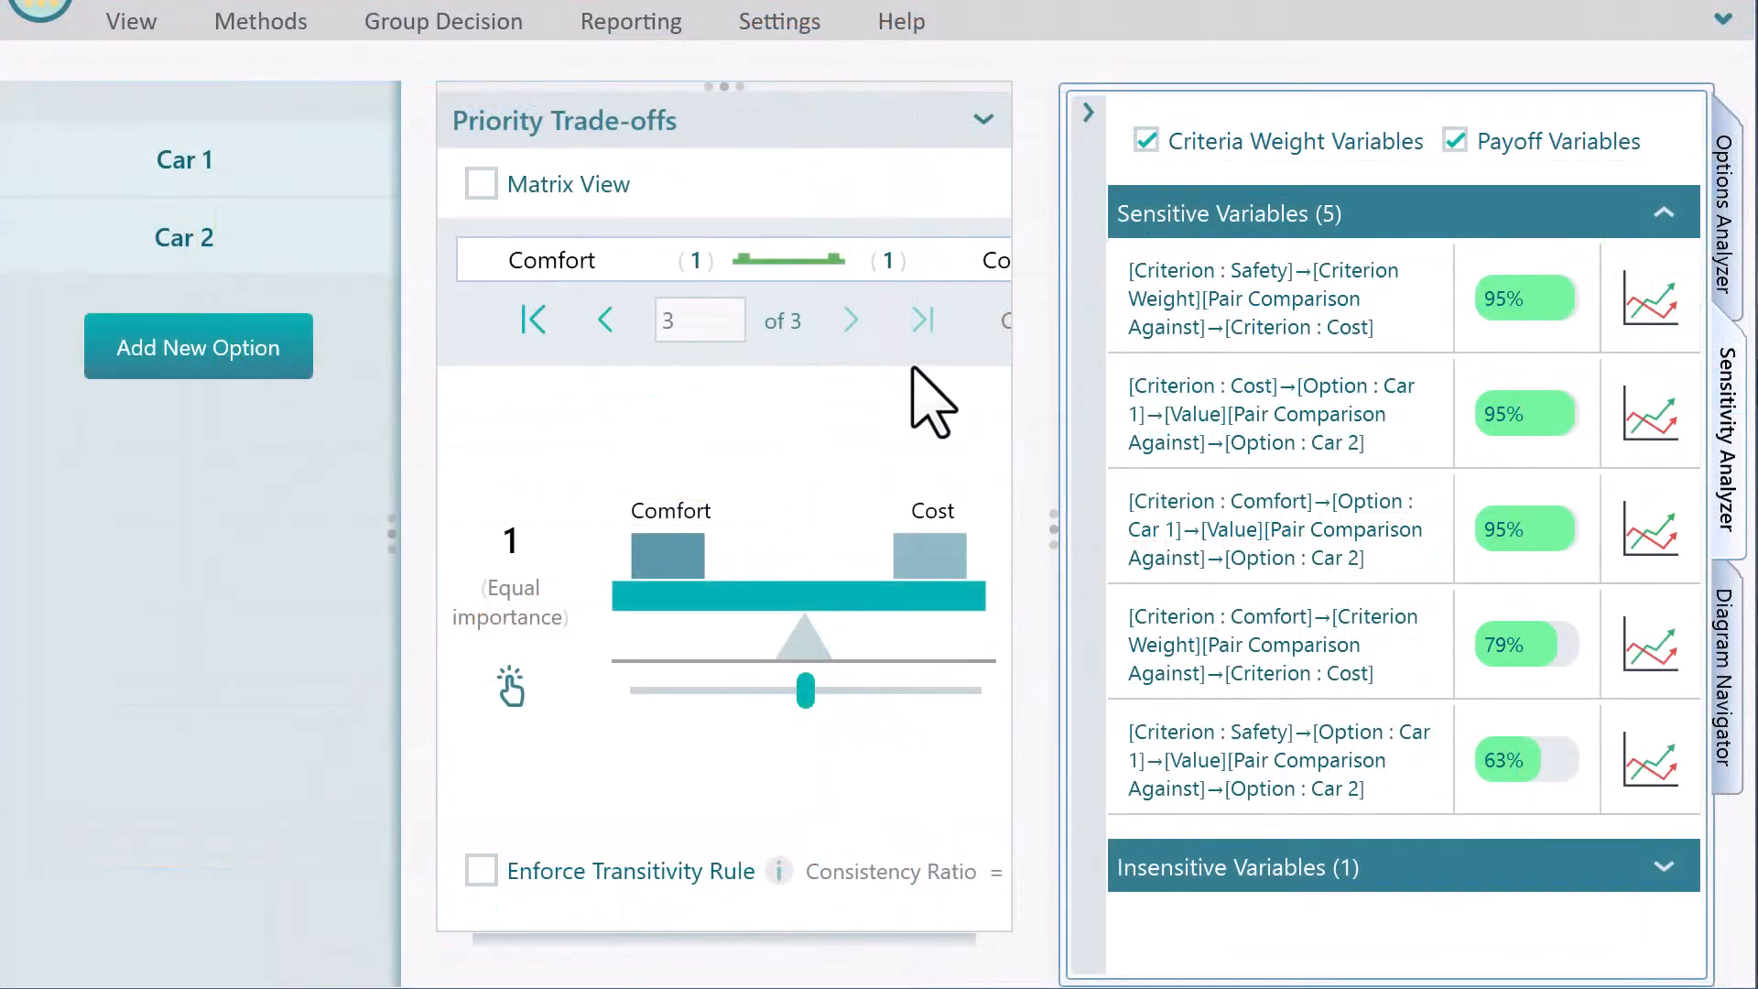
mouse_move(1631, 953)
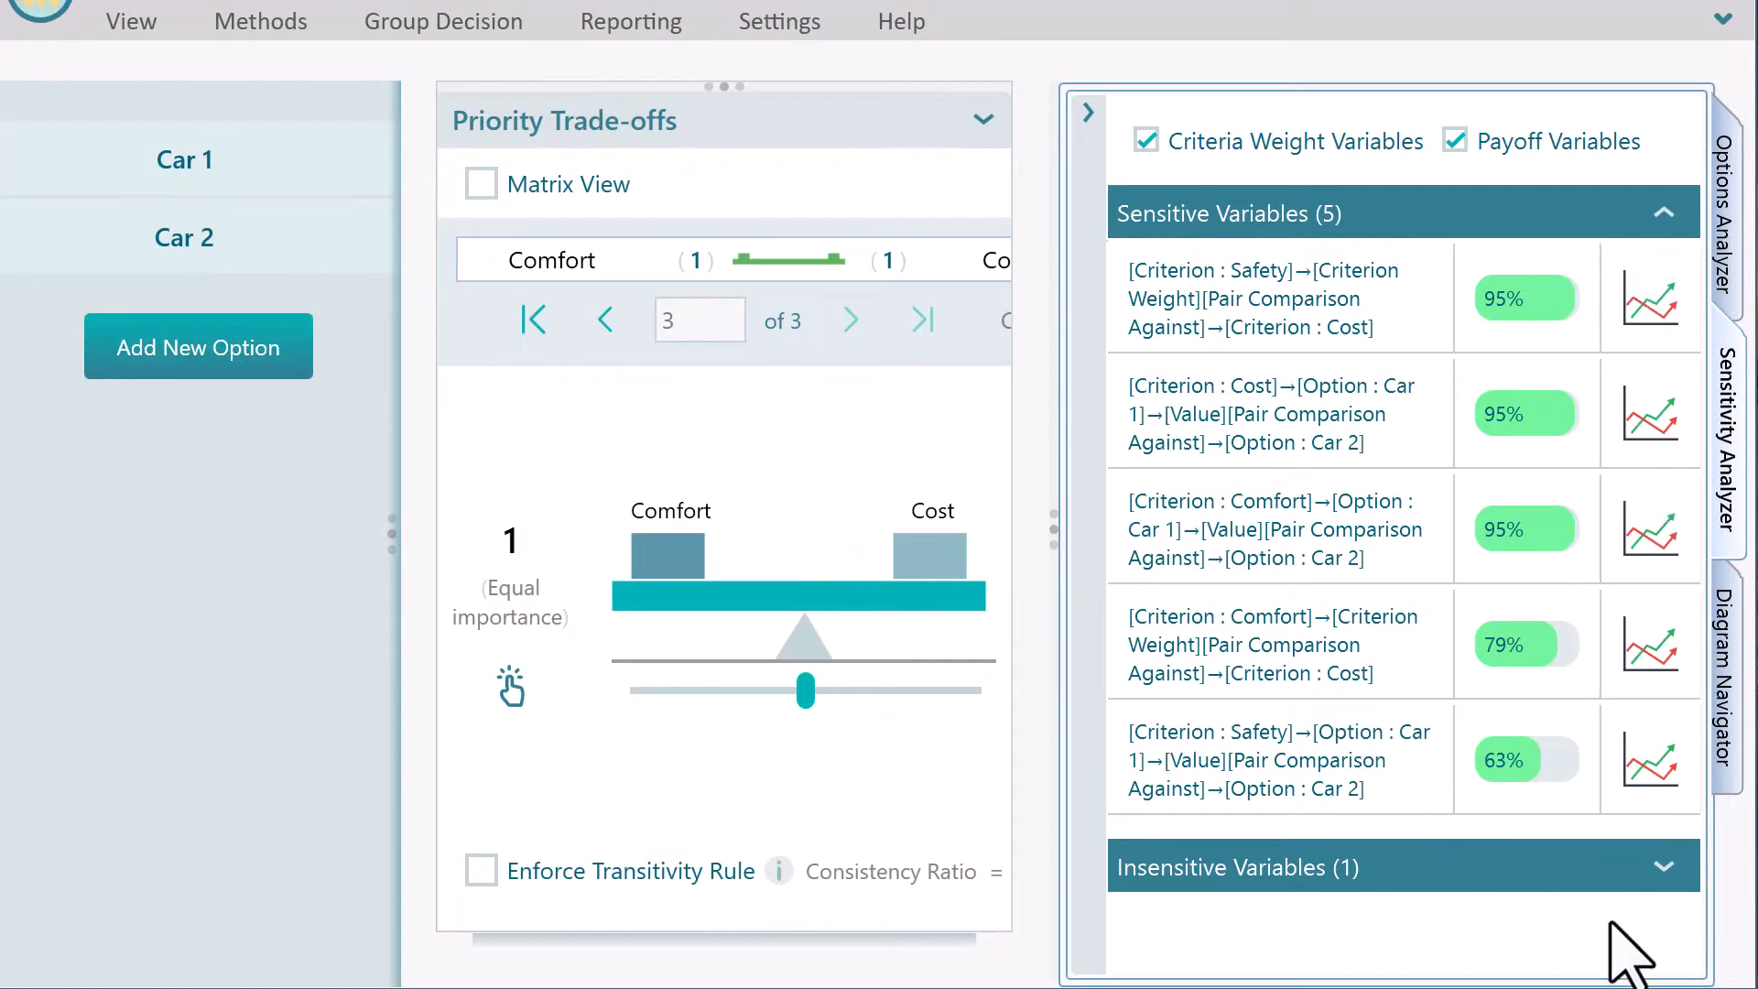
mouse_move(1718, 325)
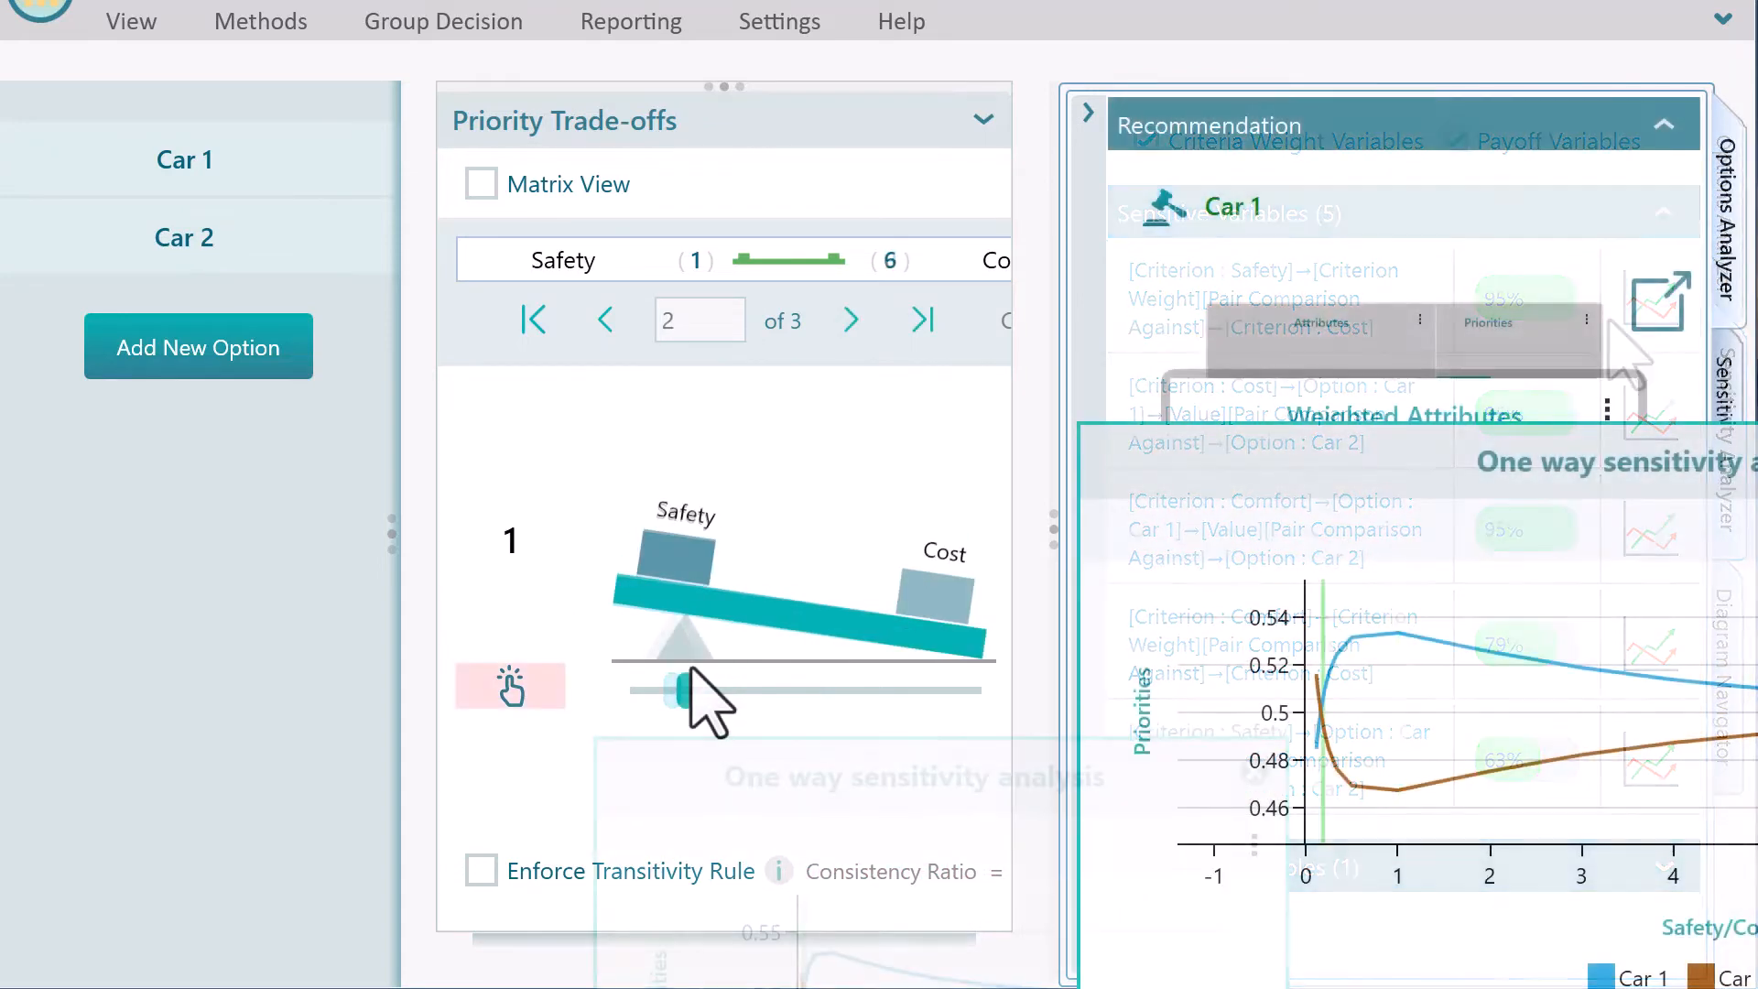
- Rate Safety extremely above Cost (9/1) and enlarge the one-way sensitivity chart
drag(673, 688, 938, 689)
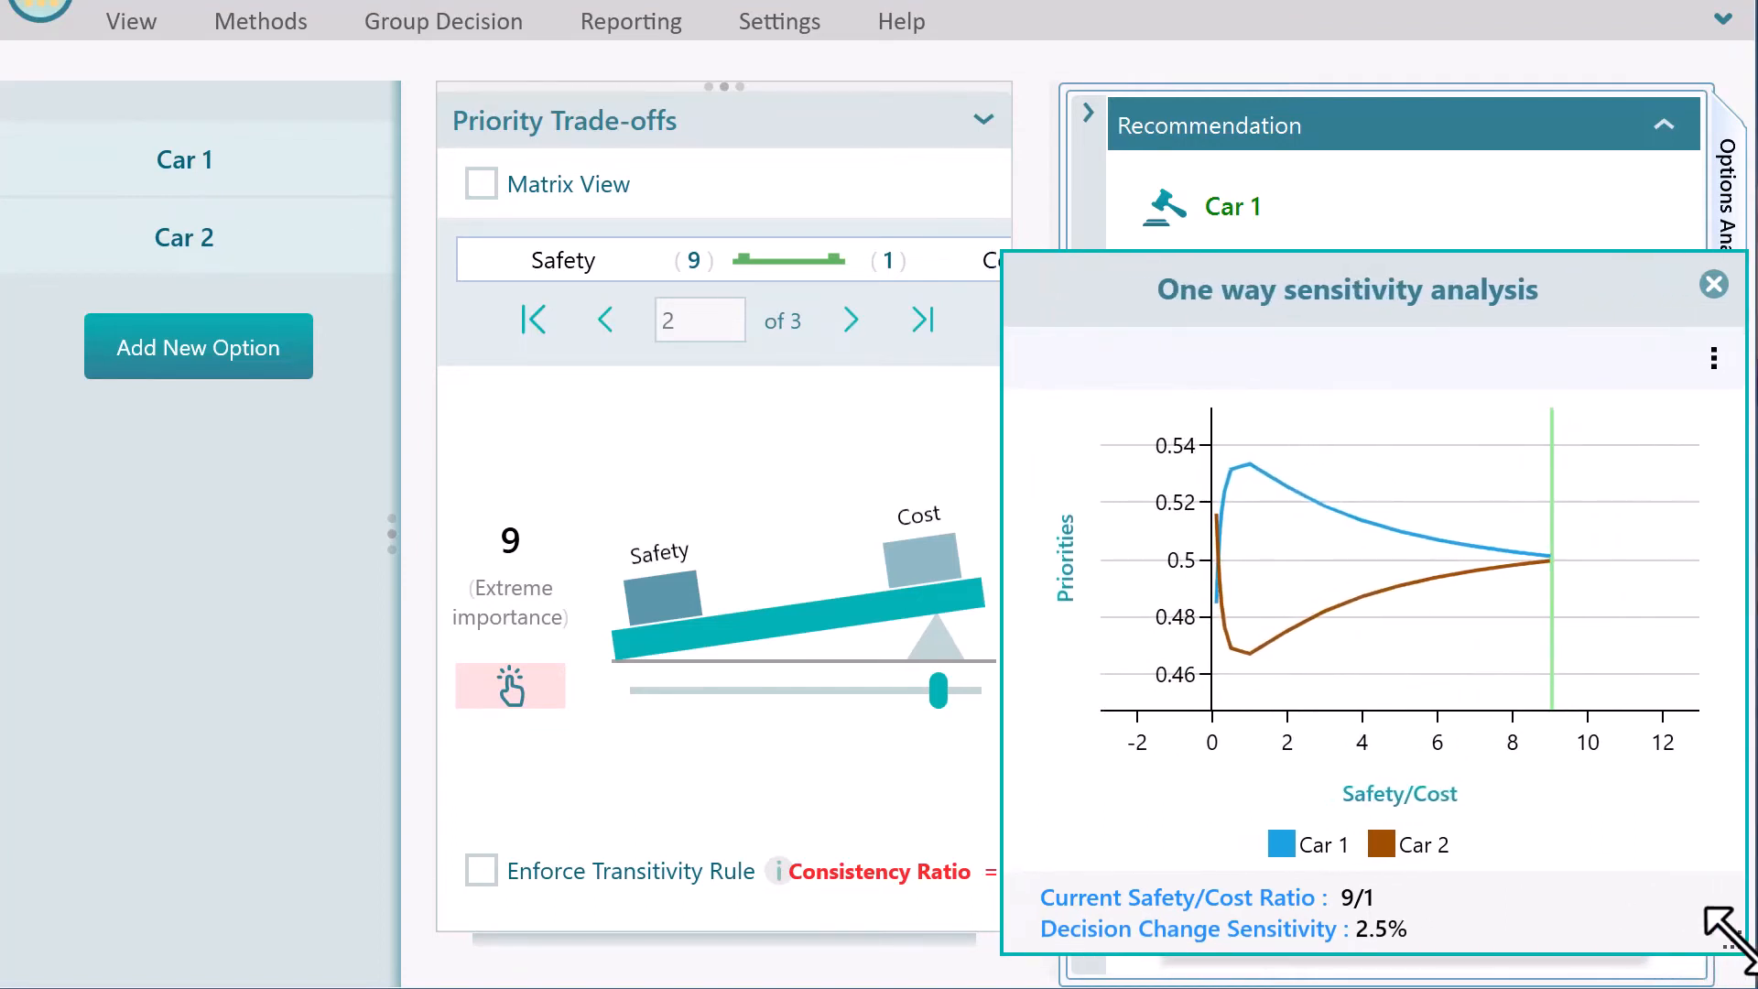
drag(942, 690, 749, 684)
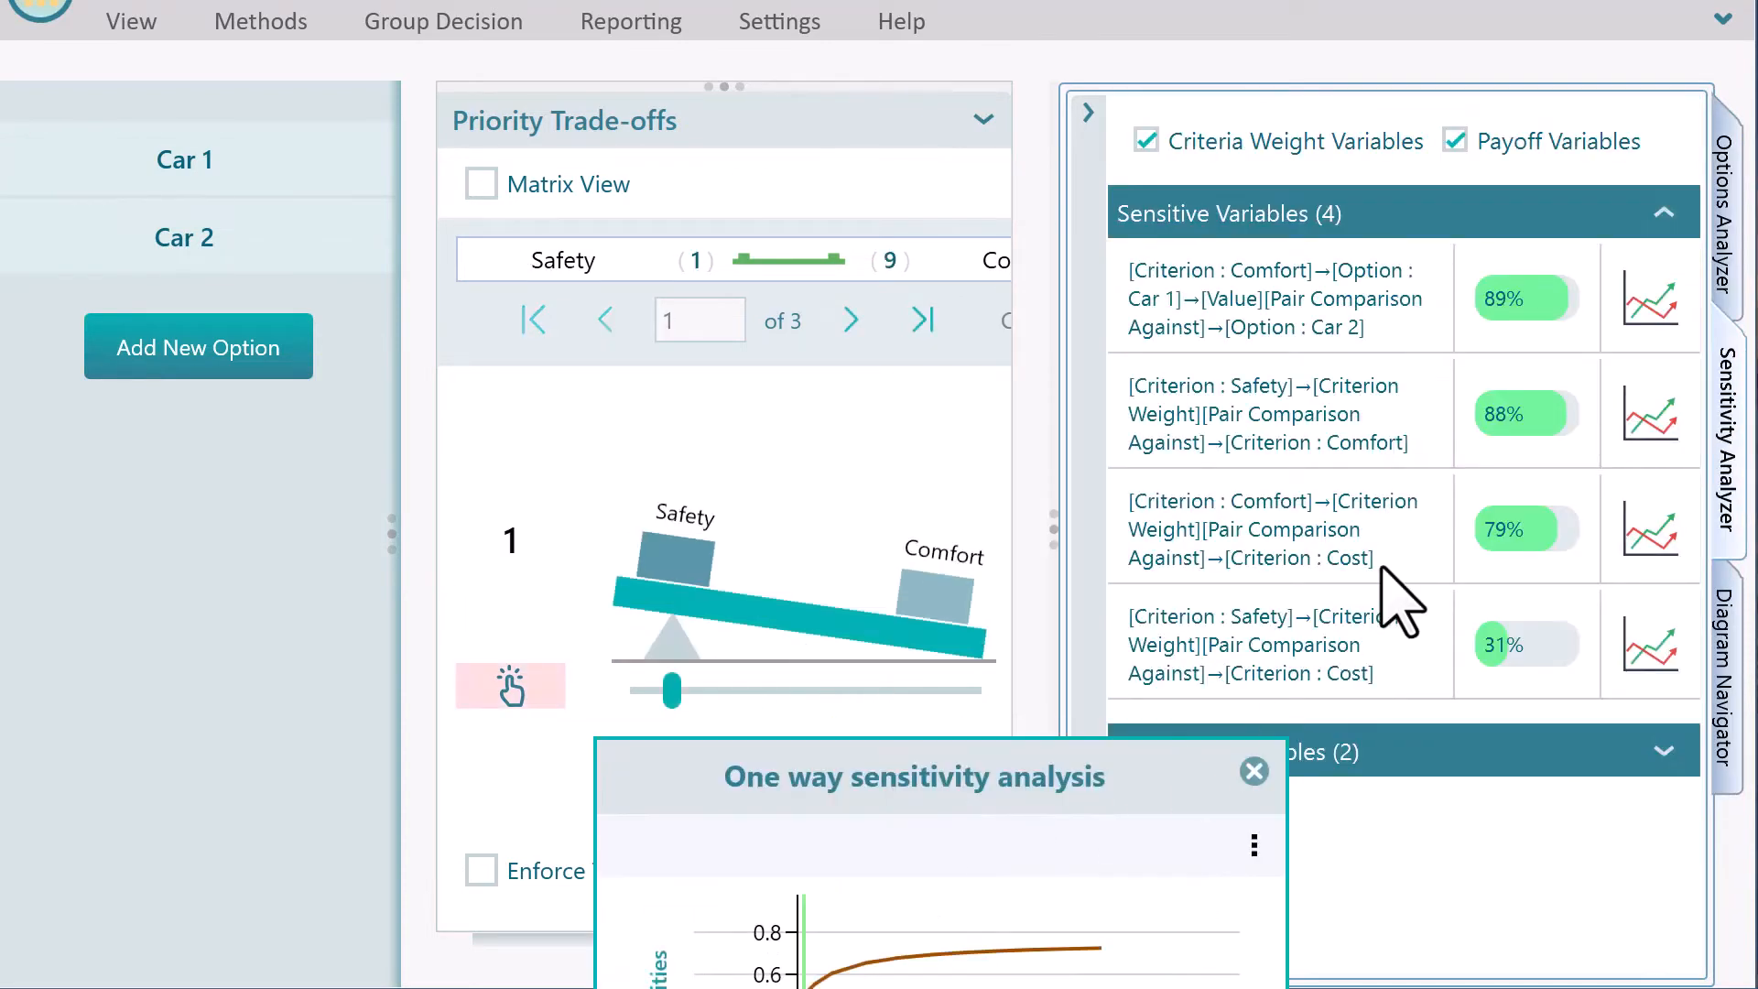
- Replace the earlier chart with the Comfort-vs-Cost weight sensitivity chart, rating Cost 3 times Comfort
click(1254, 771)
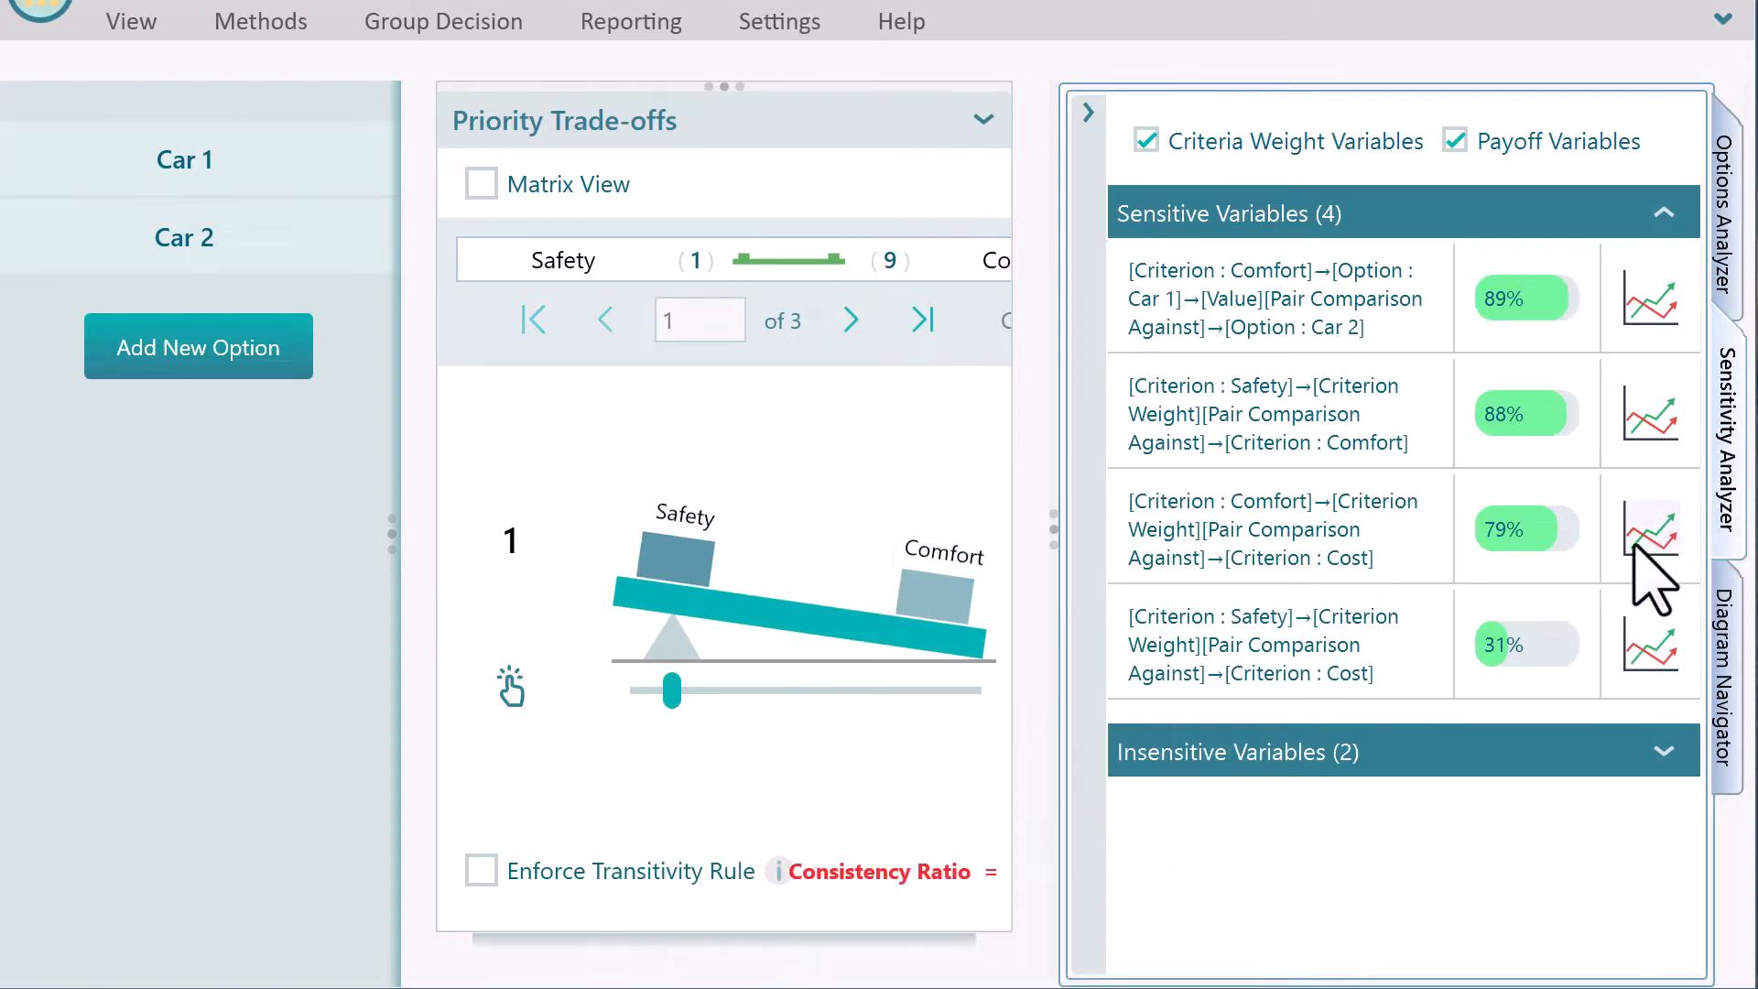
click(1649, 528)
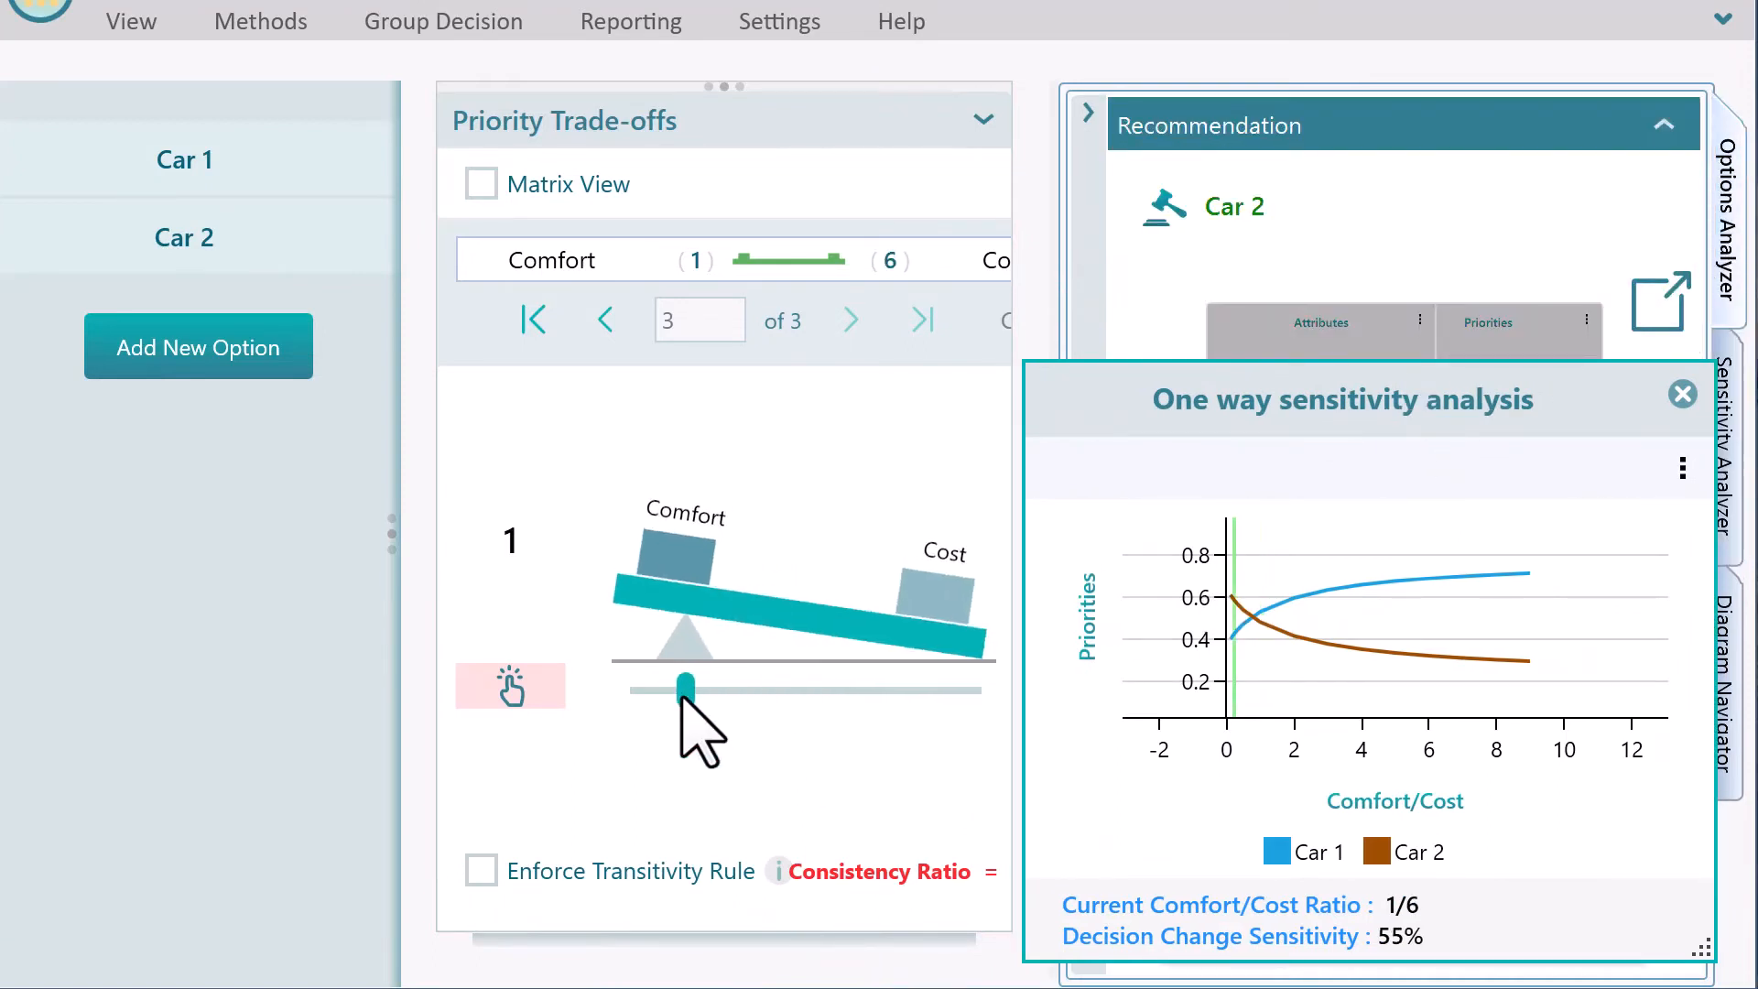
drag(684, 684, 724, 690)
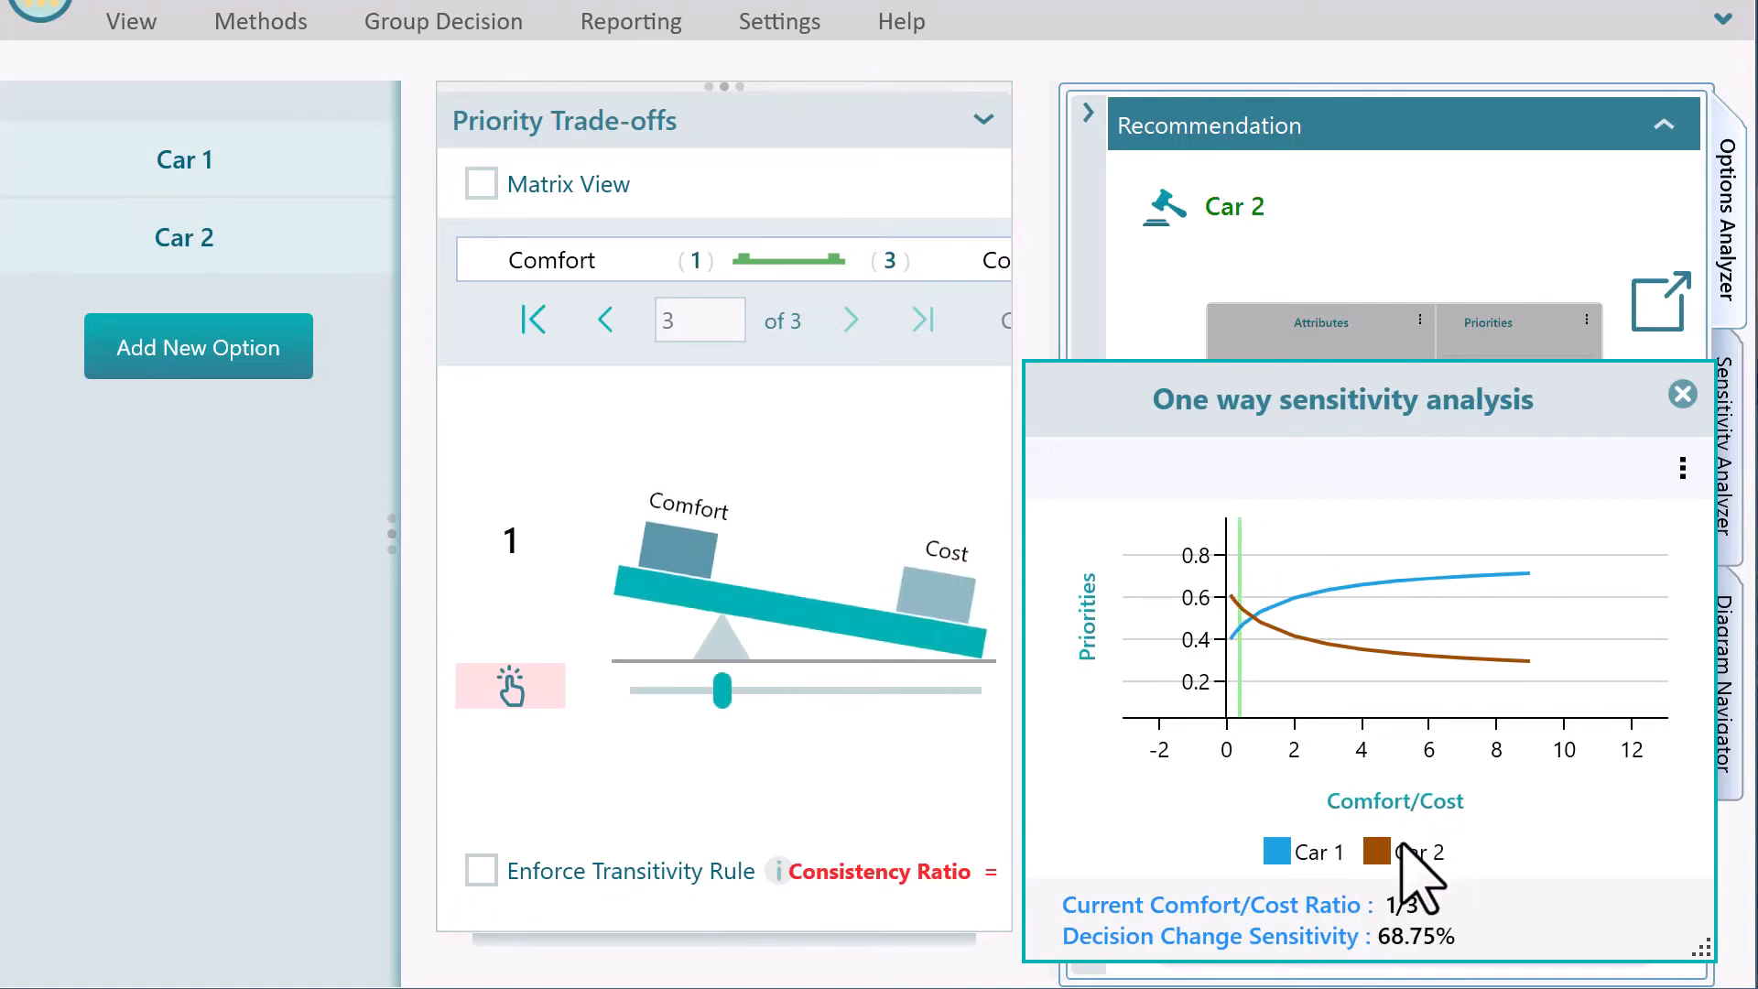
mouse_move(1434, 886)
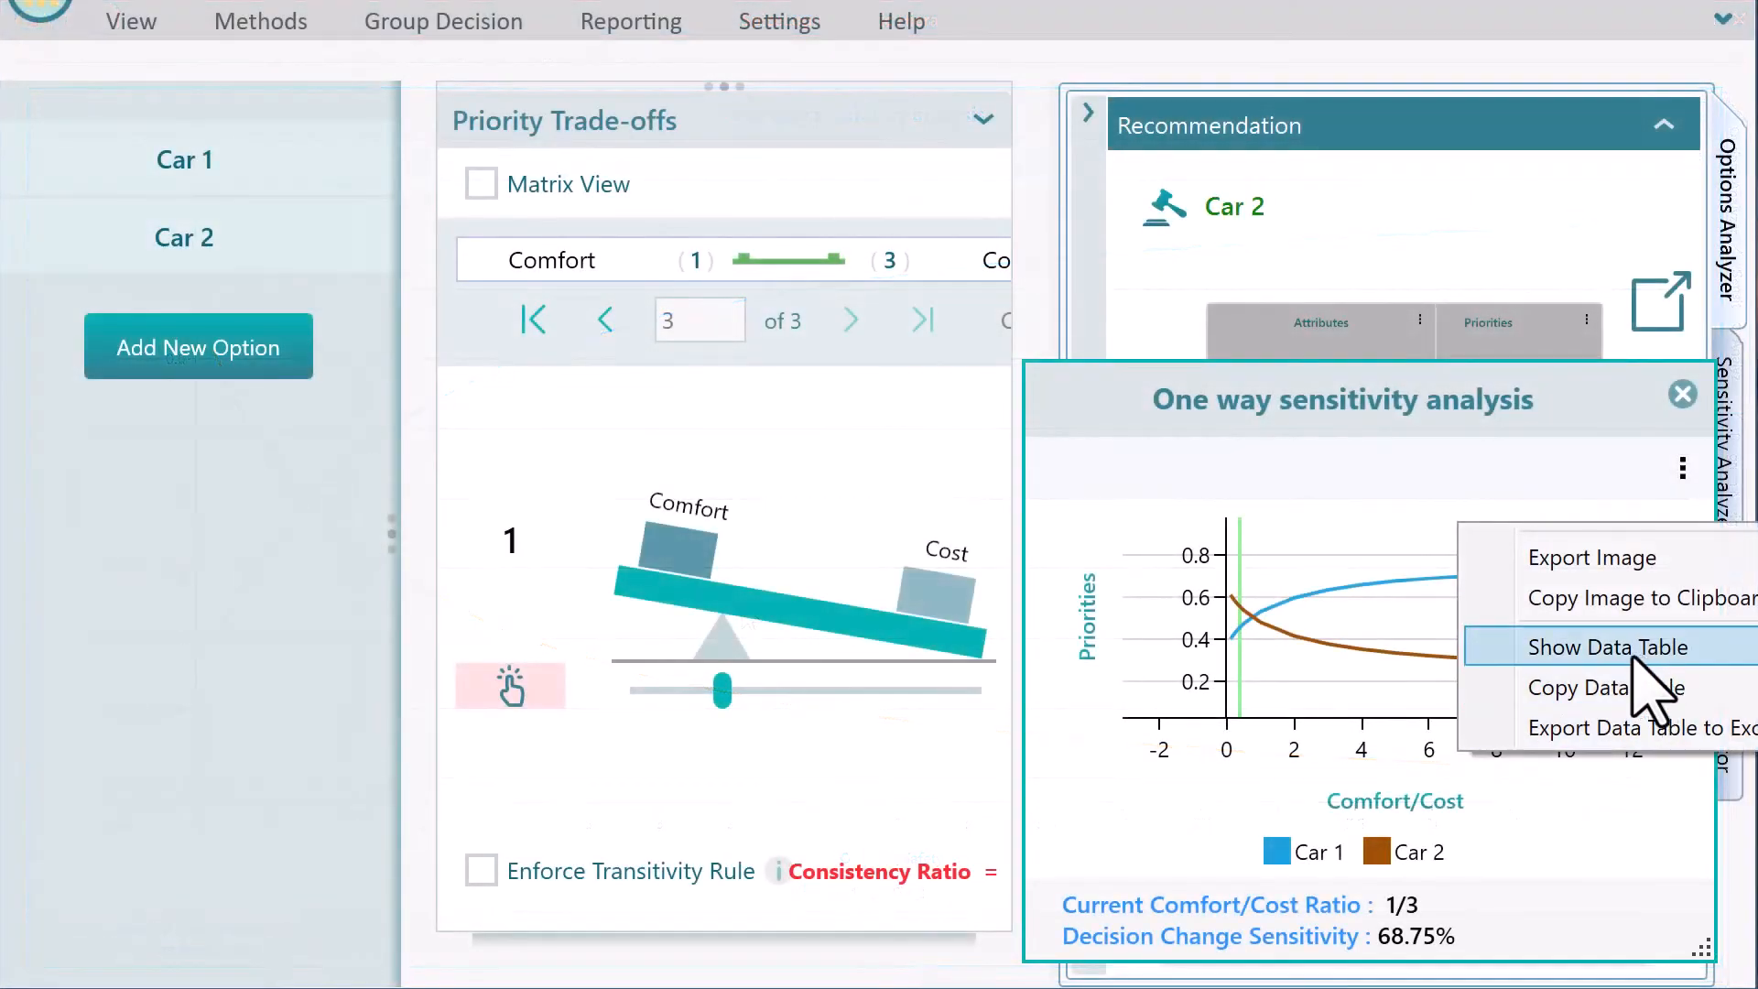
click(1610, 647)
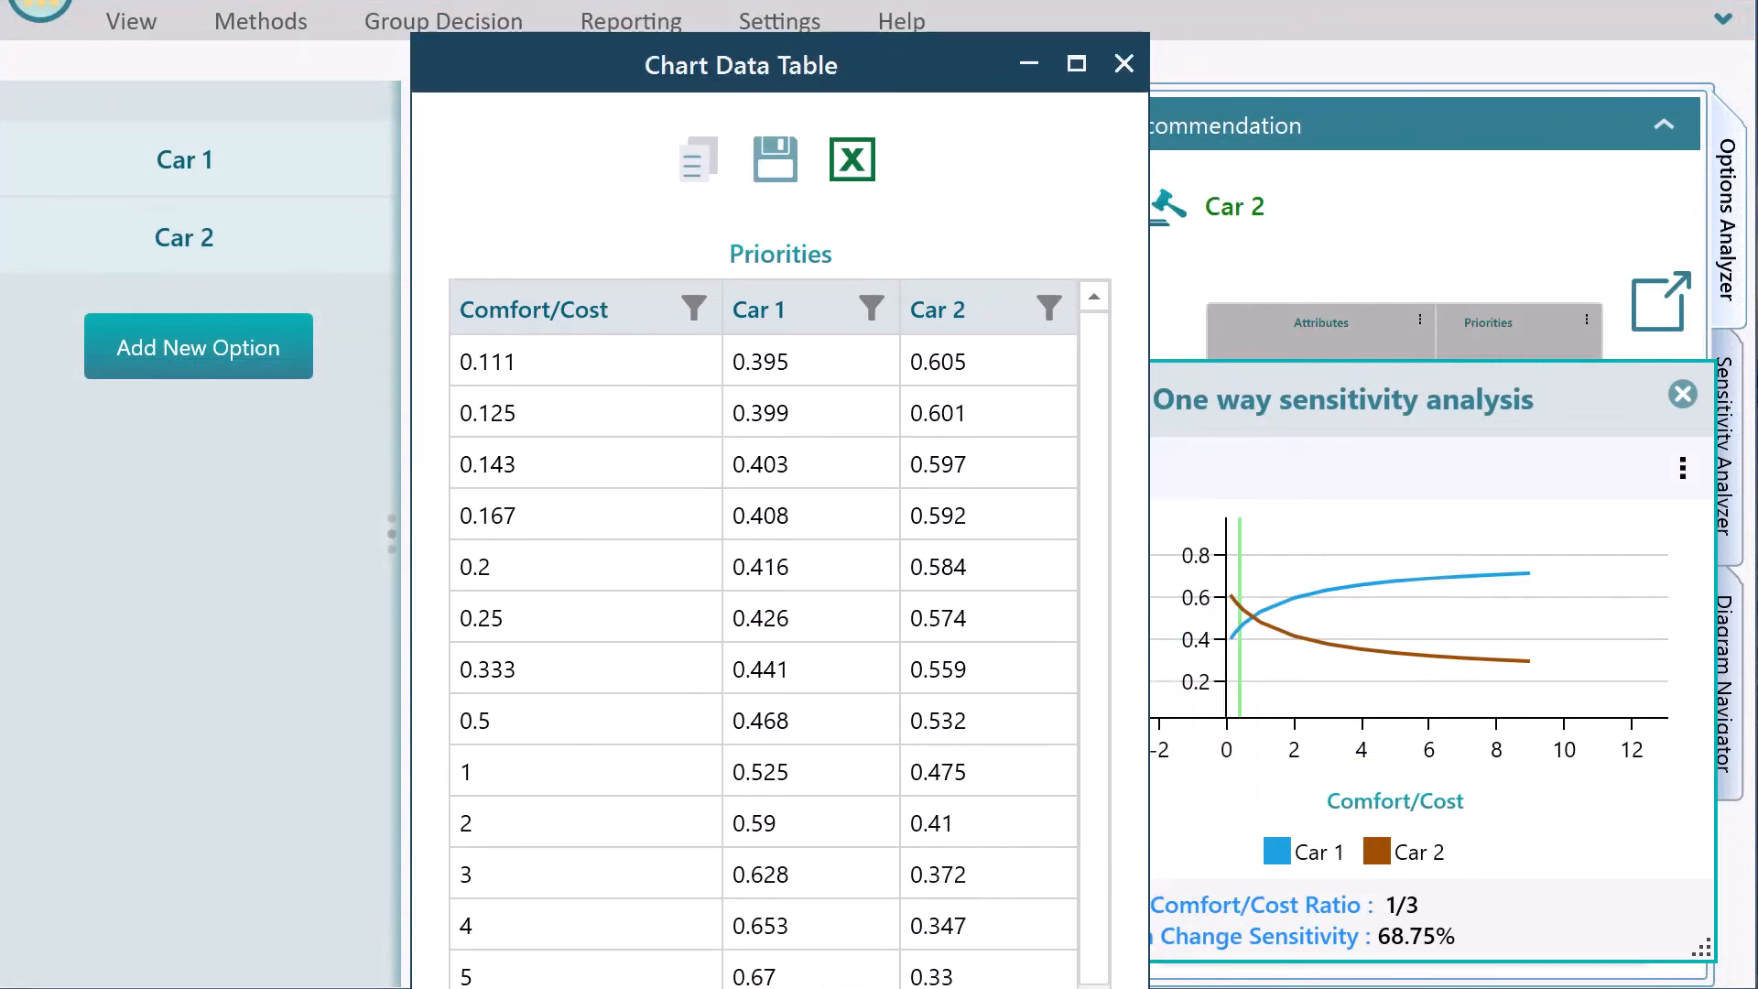
scroll(down, 3)
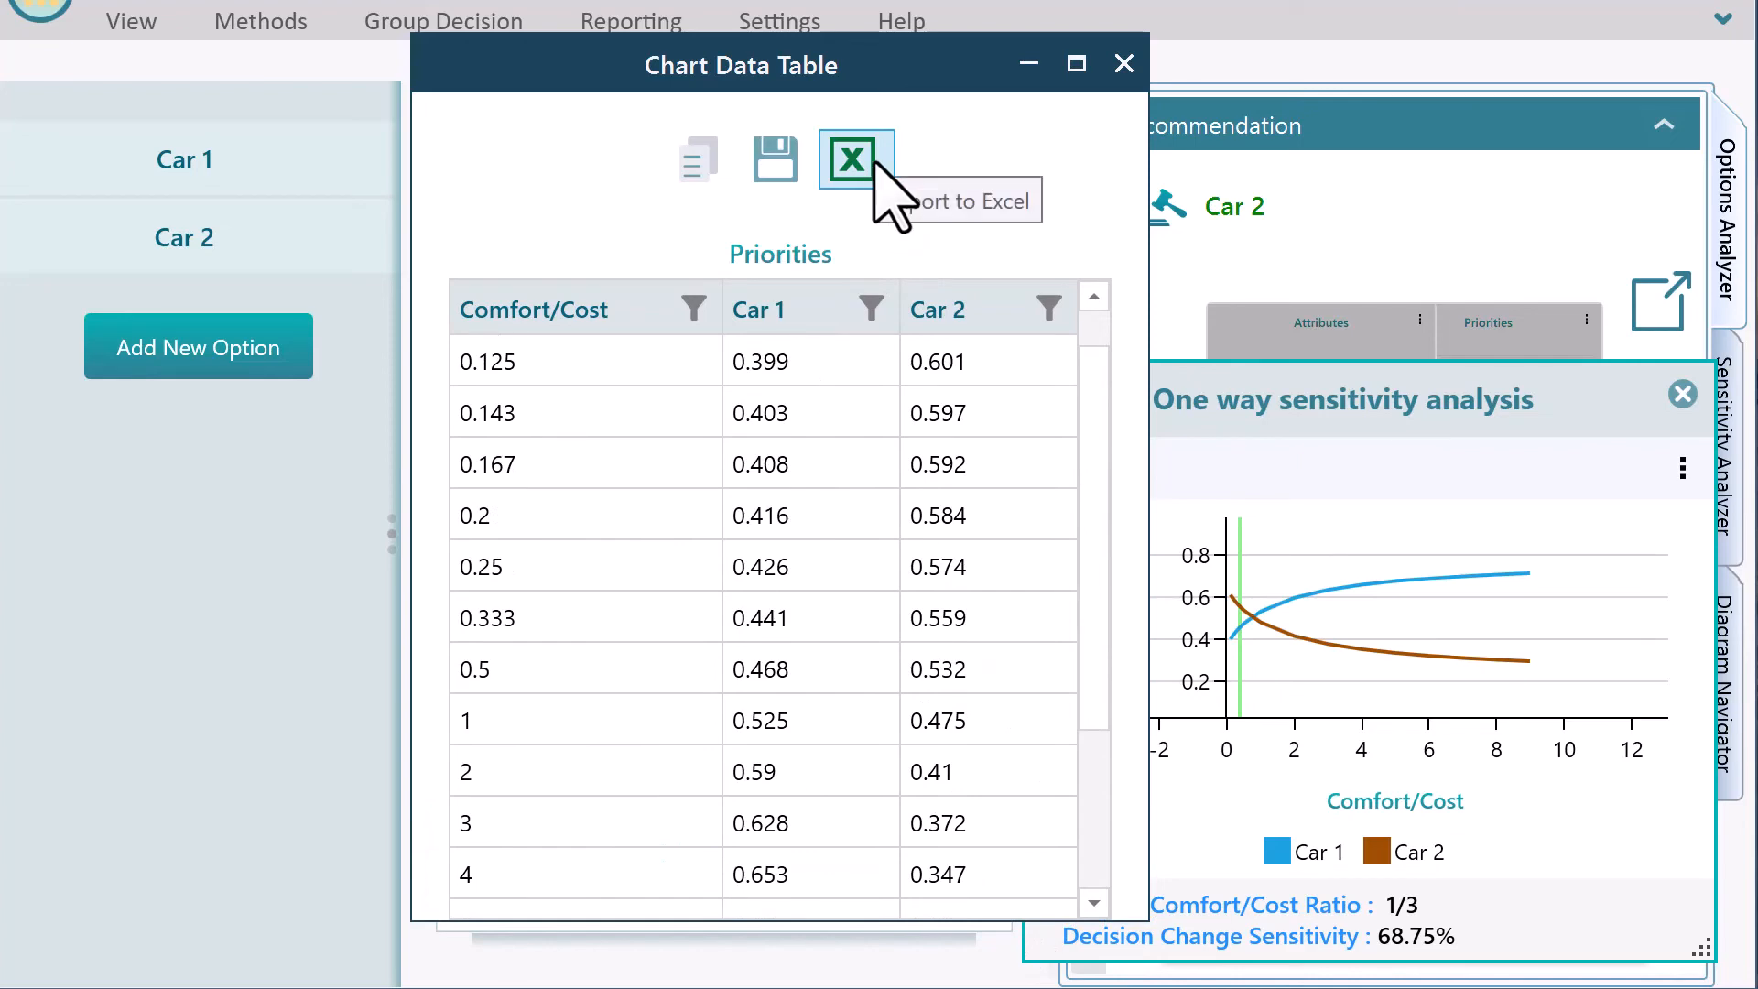
click(855, 157)
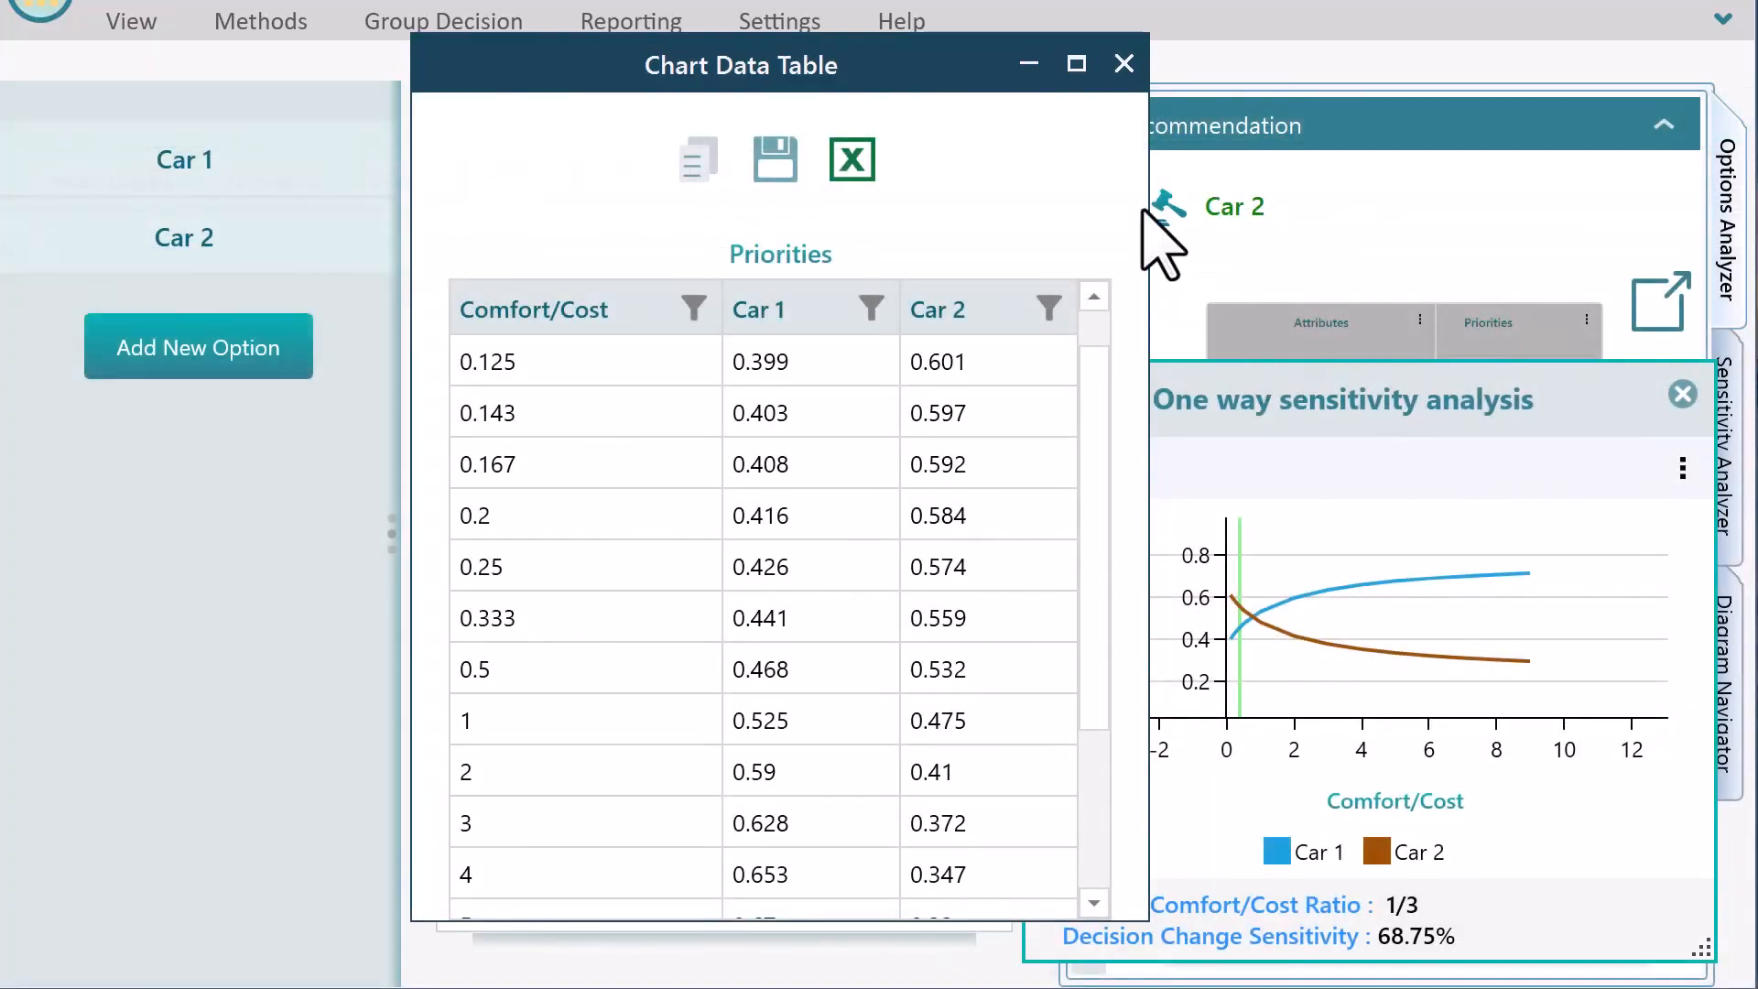
click(1124, 64)
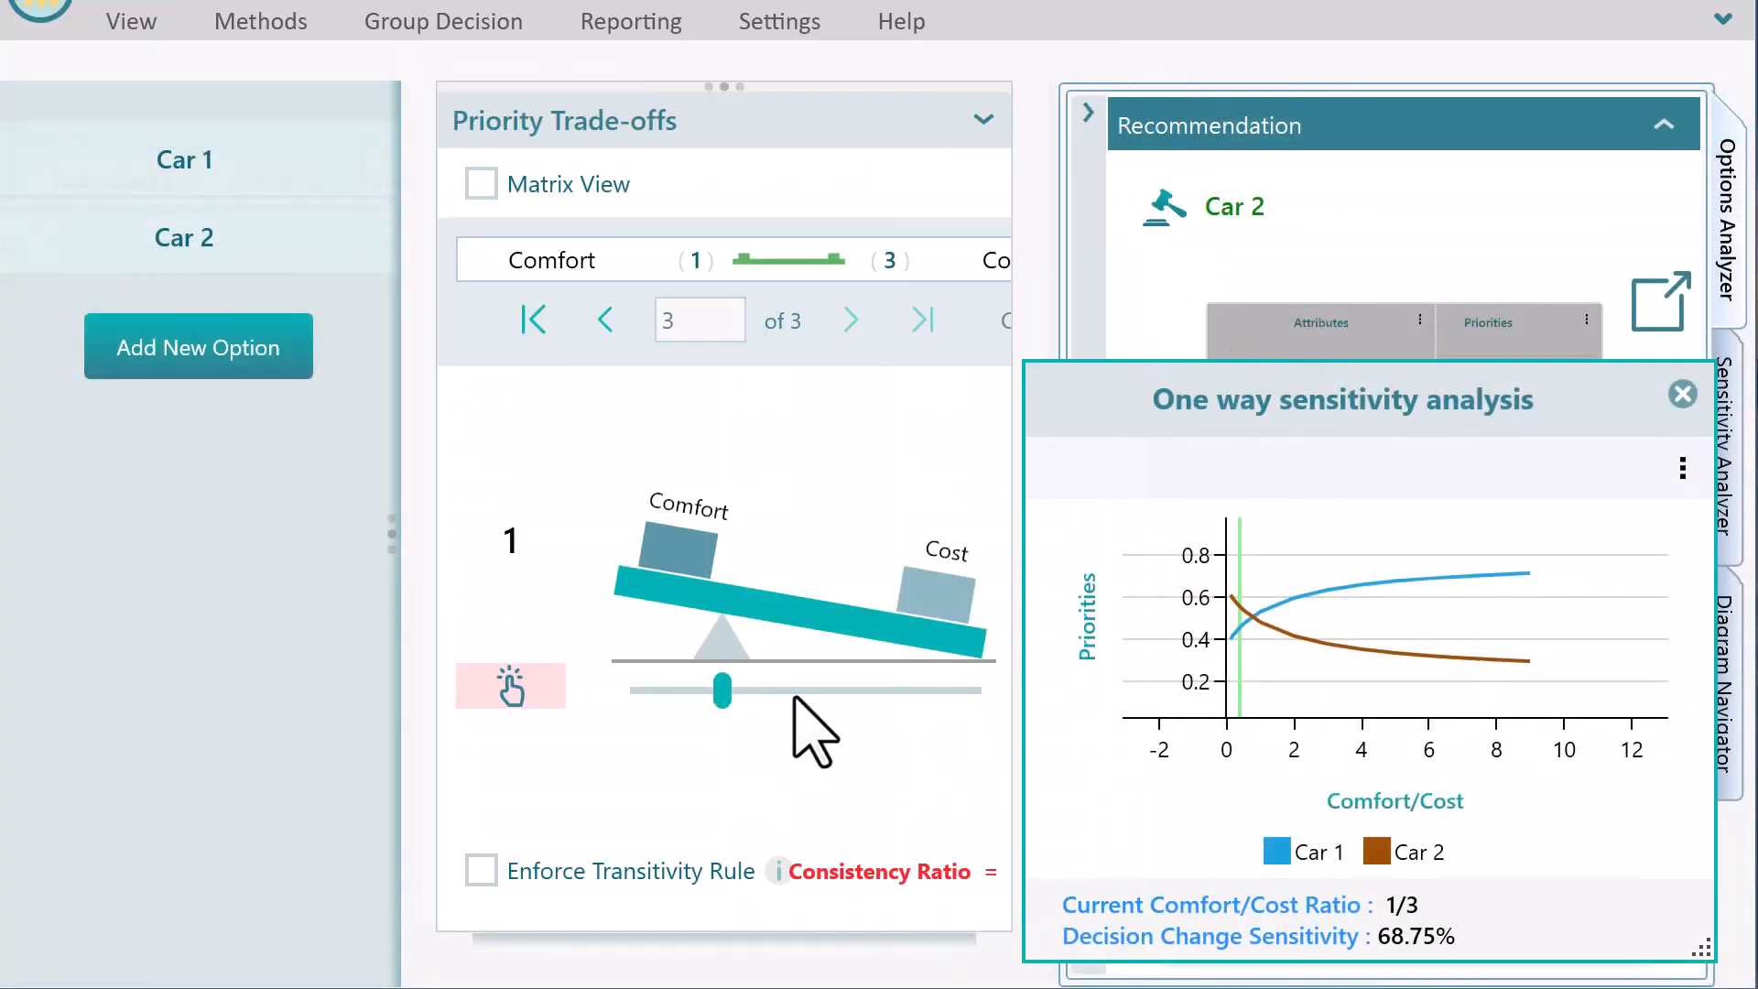
mouse_move(818, 729)
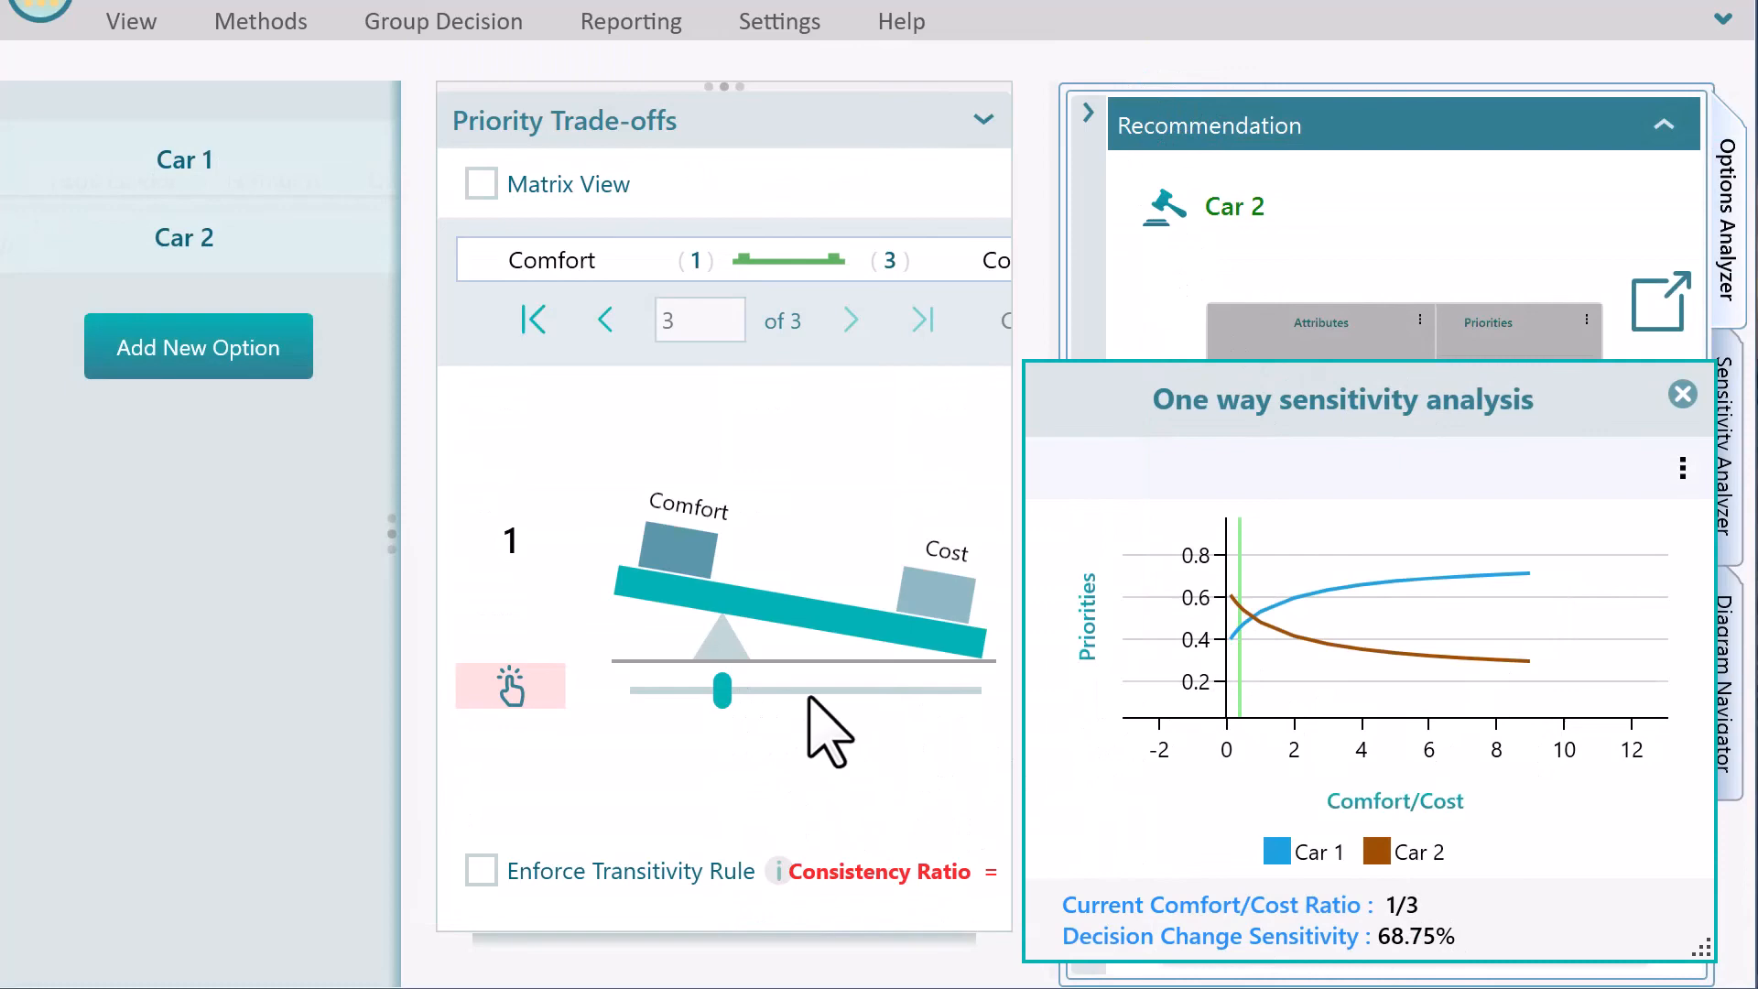
- Set the Comfort/Cost trade-off to 1/1, flipping the recommendation to Car 1
drag(721, 692, 805, 692)
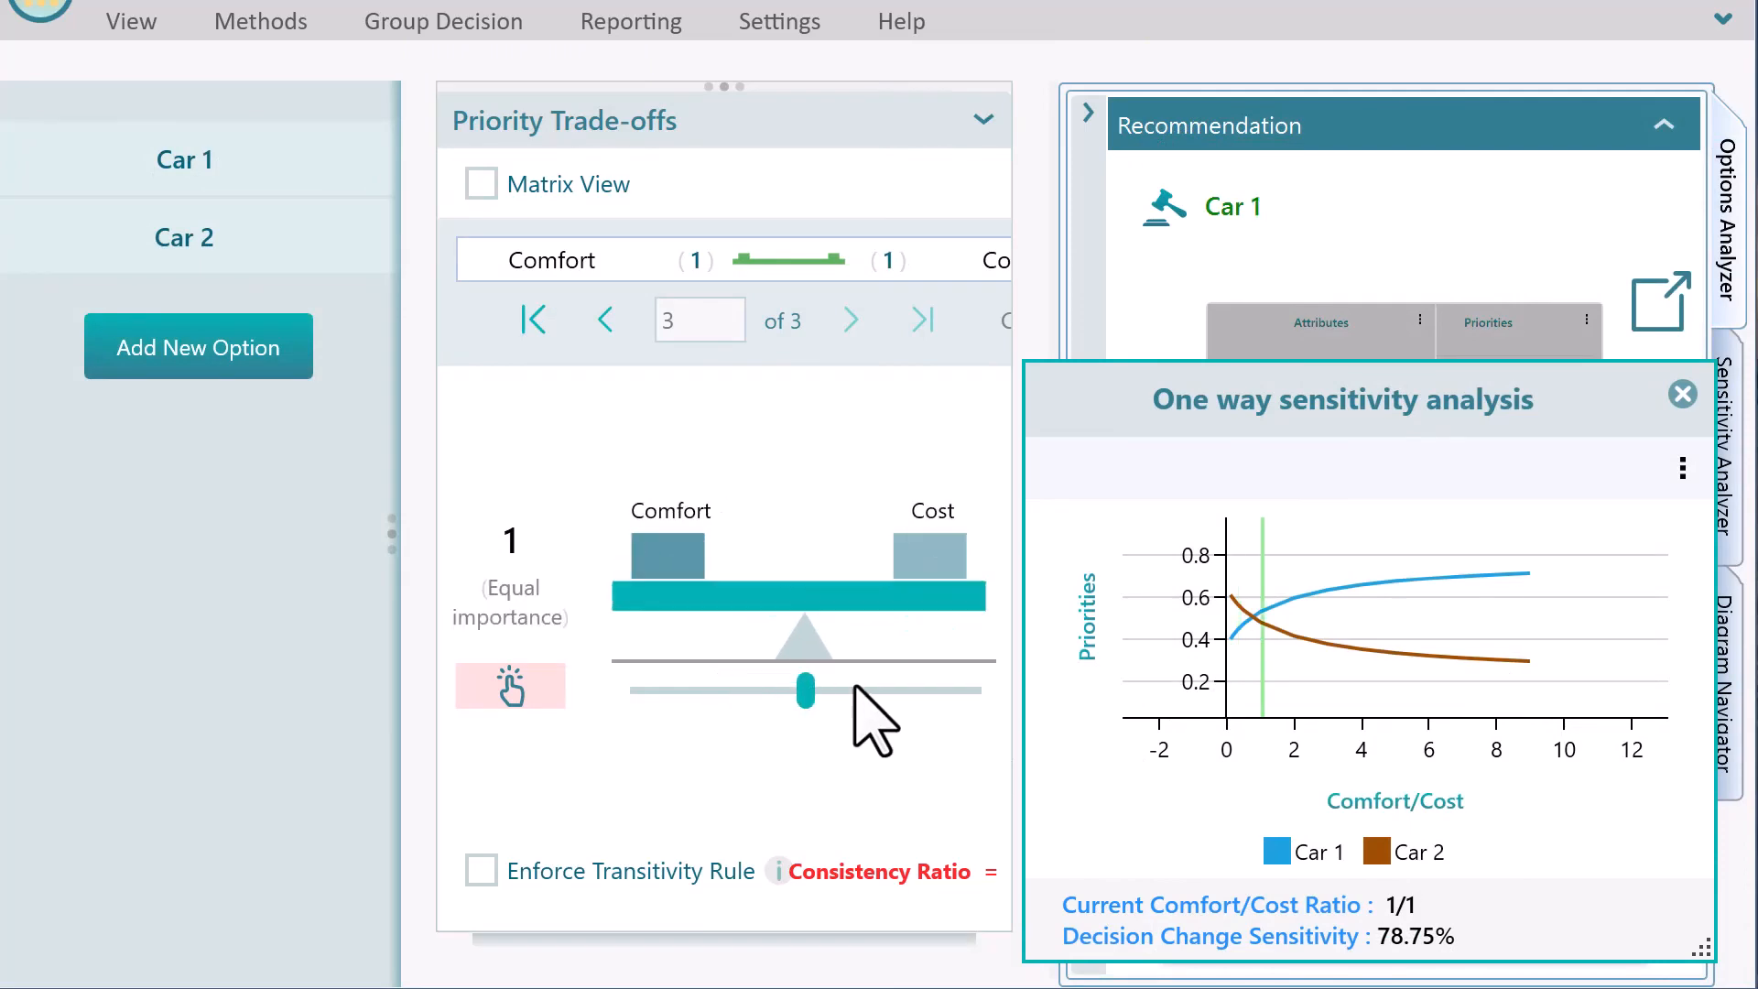